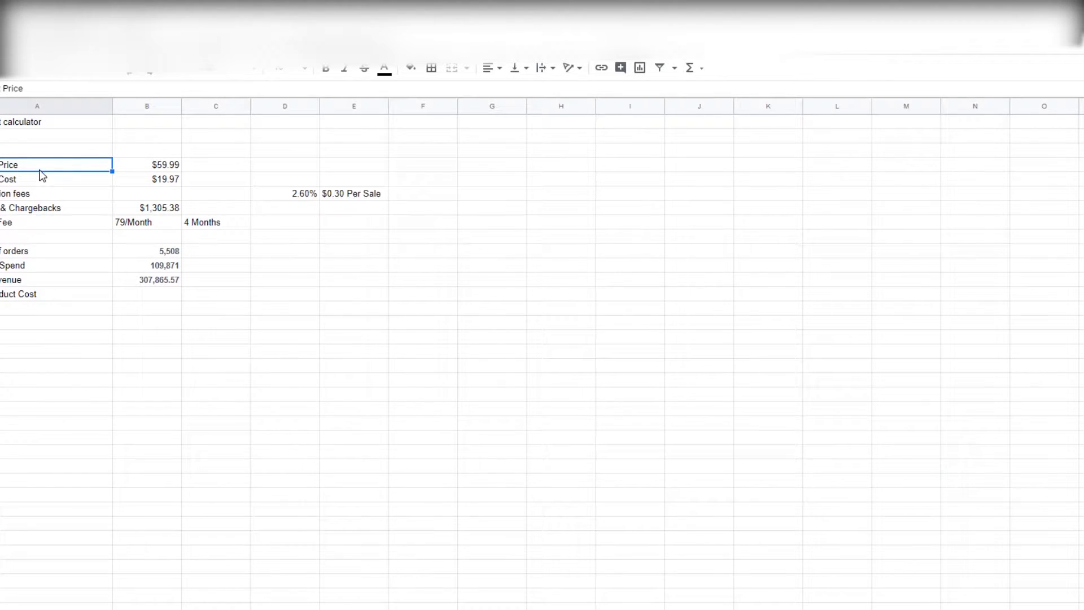
# Review the calculator inputs: $19.97 cost, 79/month fee, 4 months, 5,508 orders, 2.60% rate
pyautogui.click(55, 179)
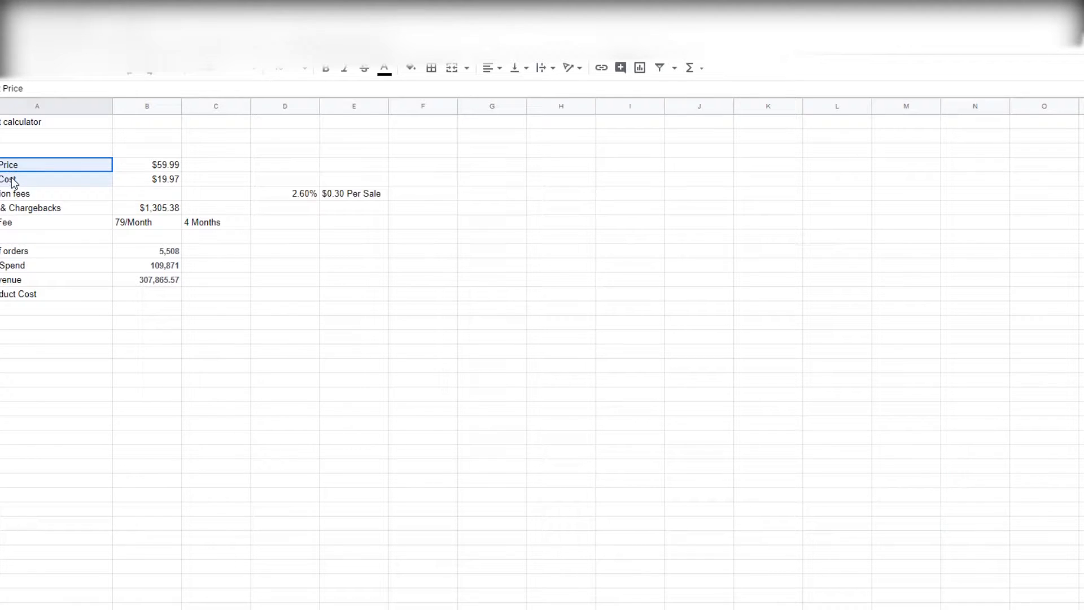
pyautogui.click(147, 179)
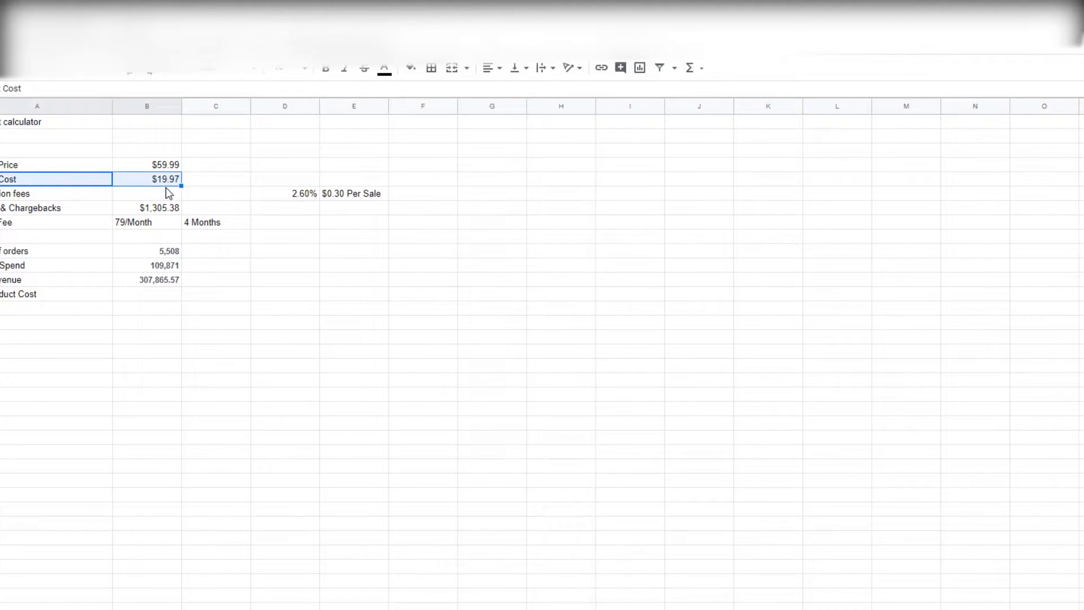
pyautogui.click(55, 193)
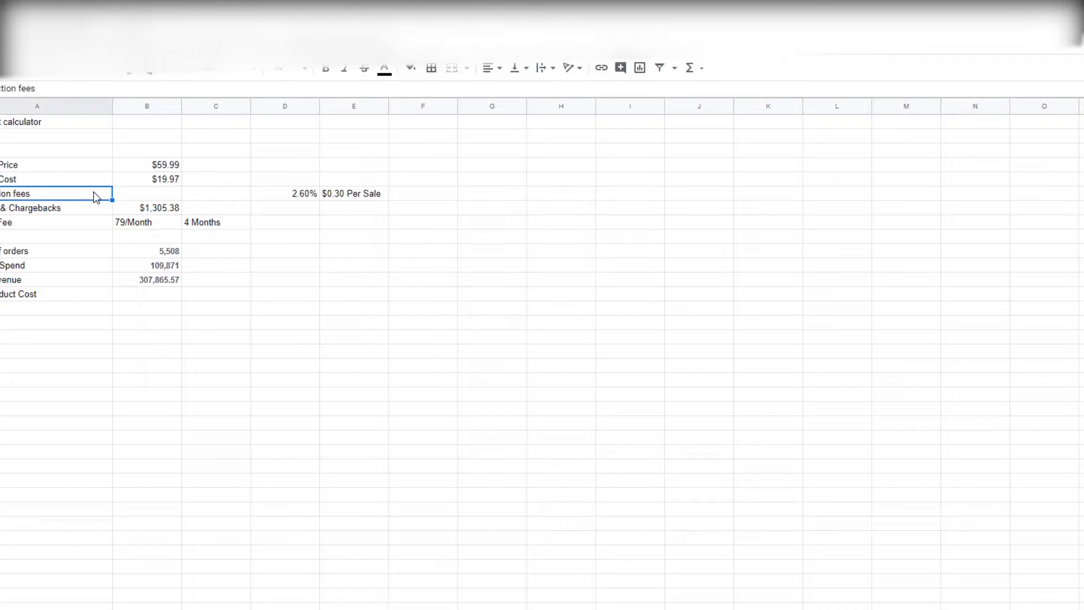
pyautogui.click(285, 193)
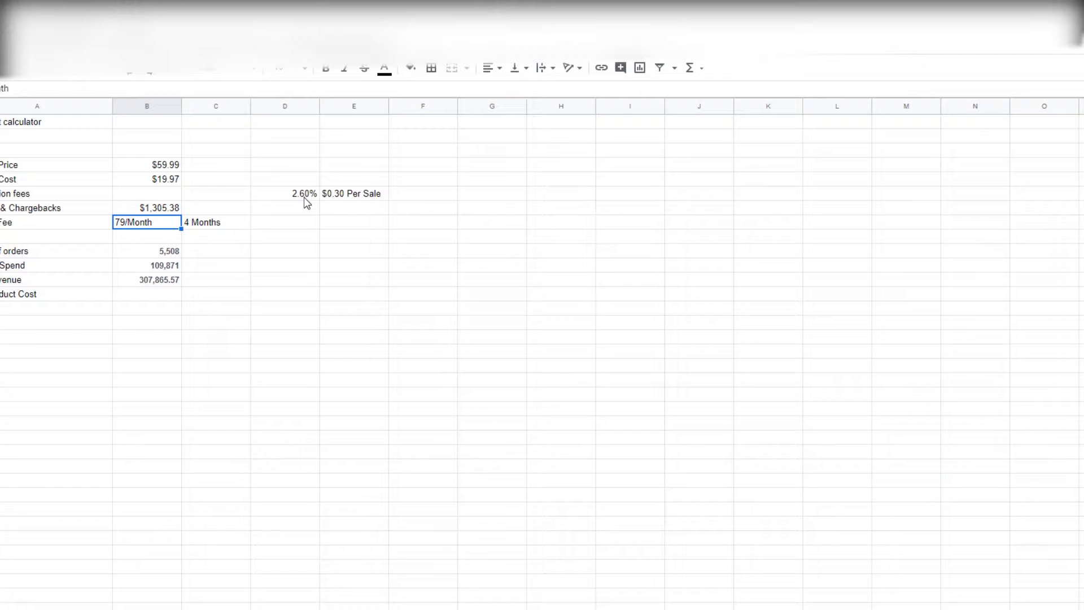
pyautogui.click(285, 194)
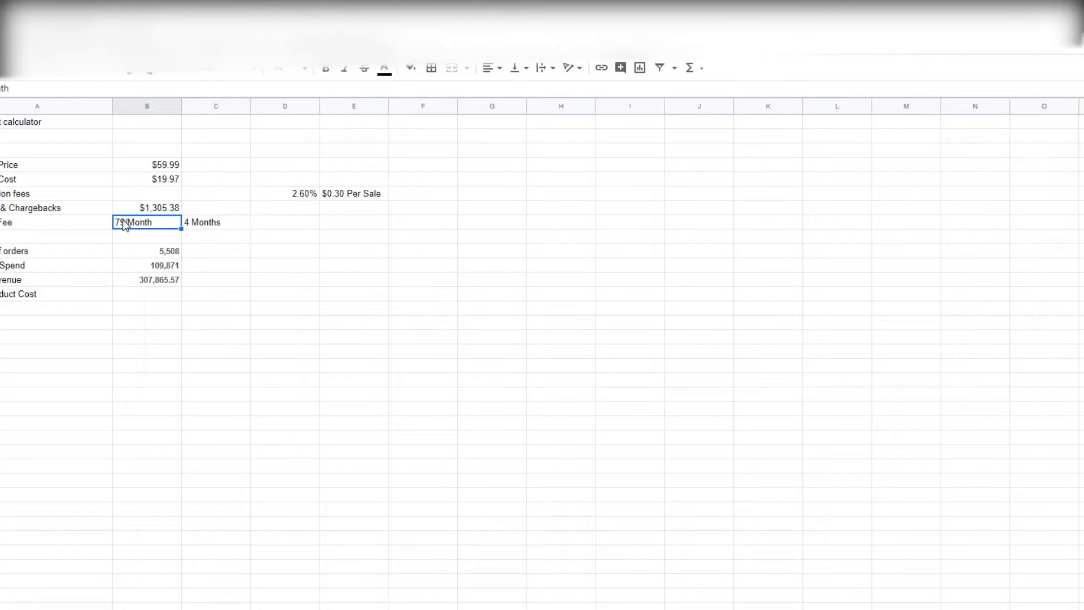
pyautogui.click(216, 222)
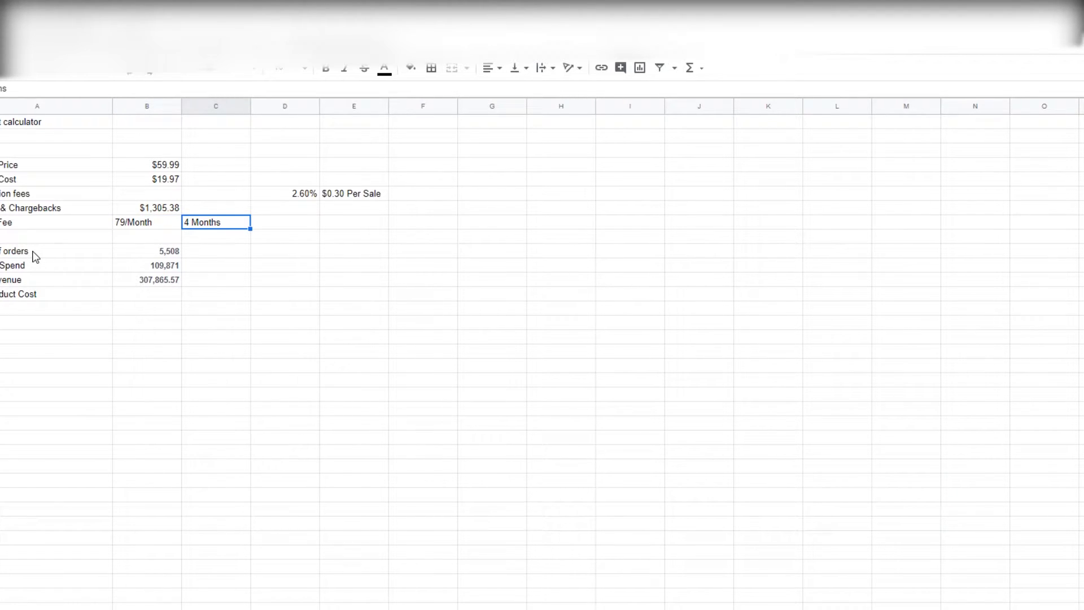
pyautogui.moveTo(66, 260)
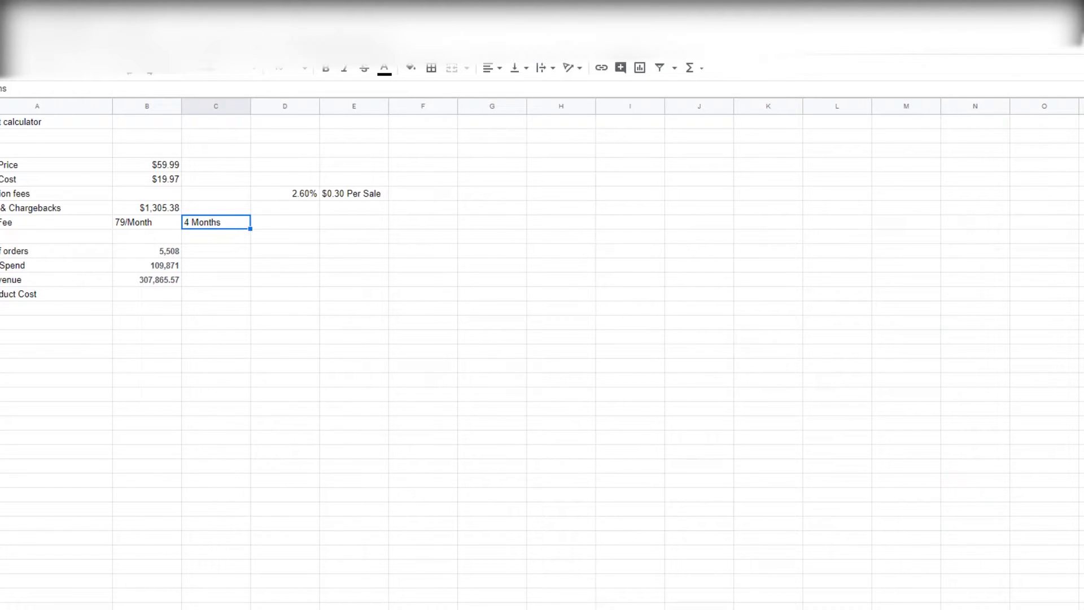
pyautogui.click(147, 250)
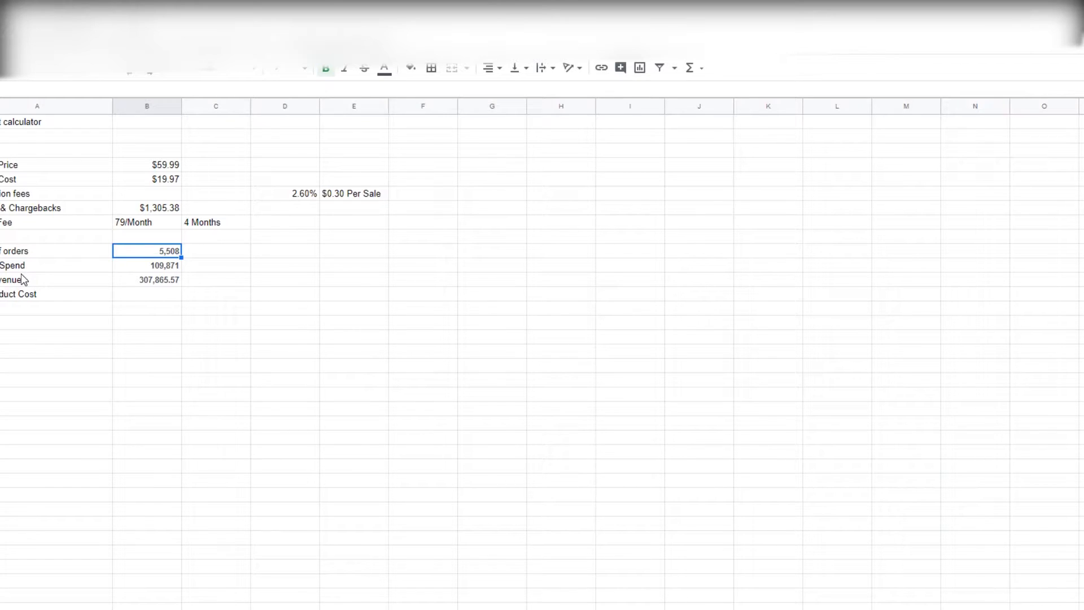
pyautogui.moveTo(38, 280)
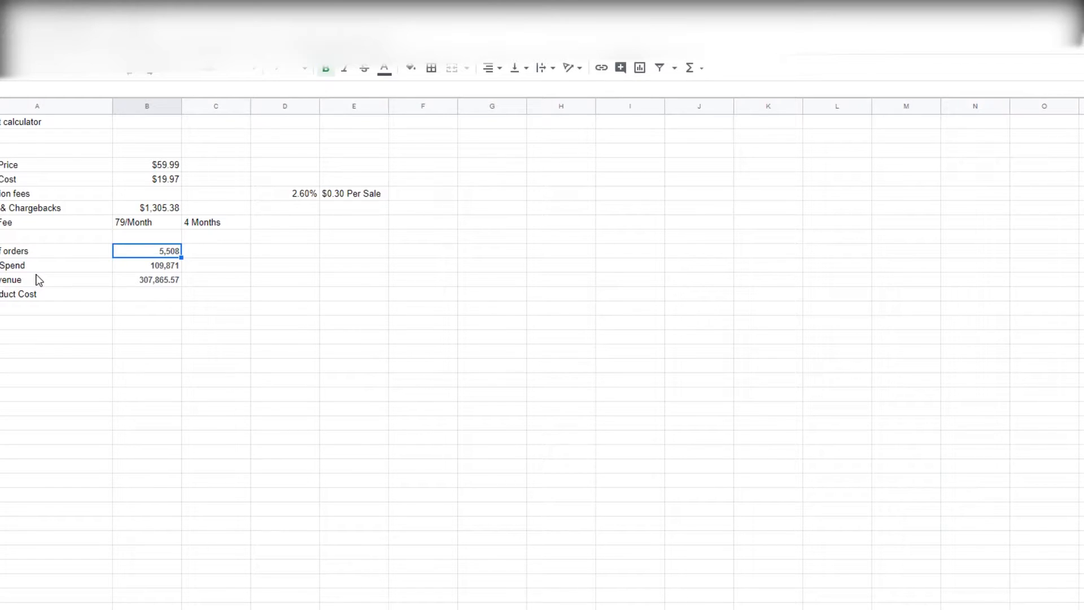
pyautogui.click(55, 280)
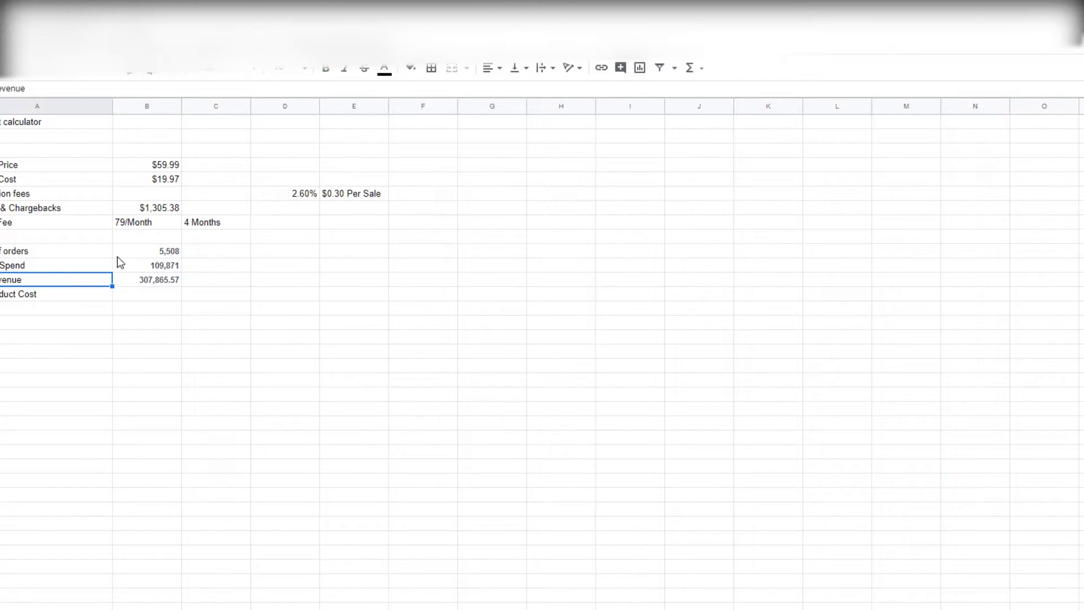
pyautogui.click(56, 265)
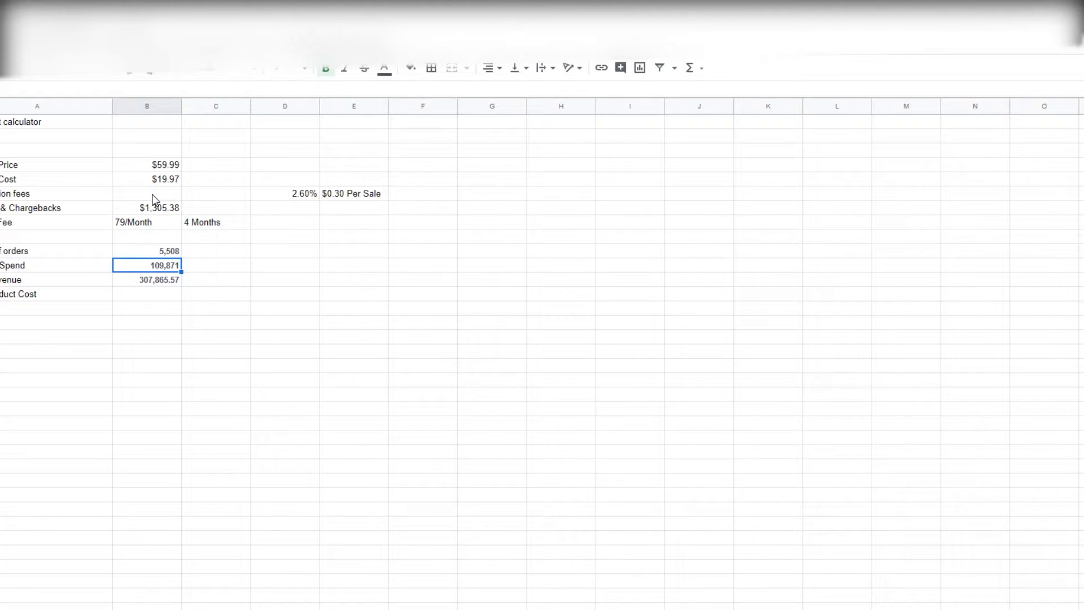
pyautogui.click(285, 194)
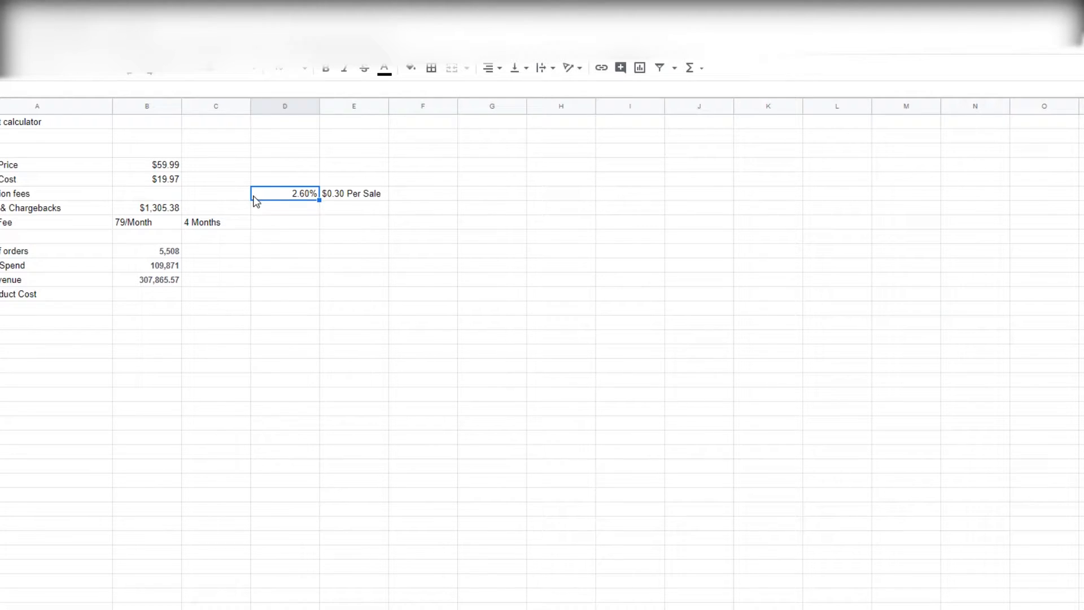
# On the Shopify pricing page, highlight the Basic plan's 2.9% + 30¢ online card rate
pyautogui.click(353, 193)
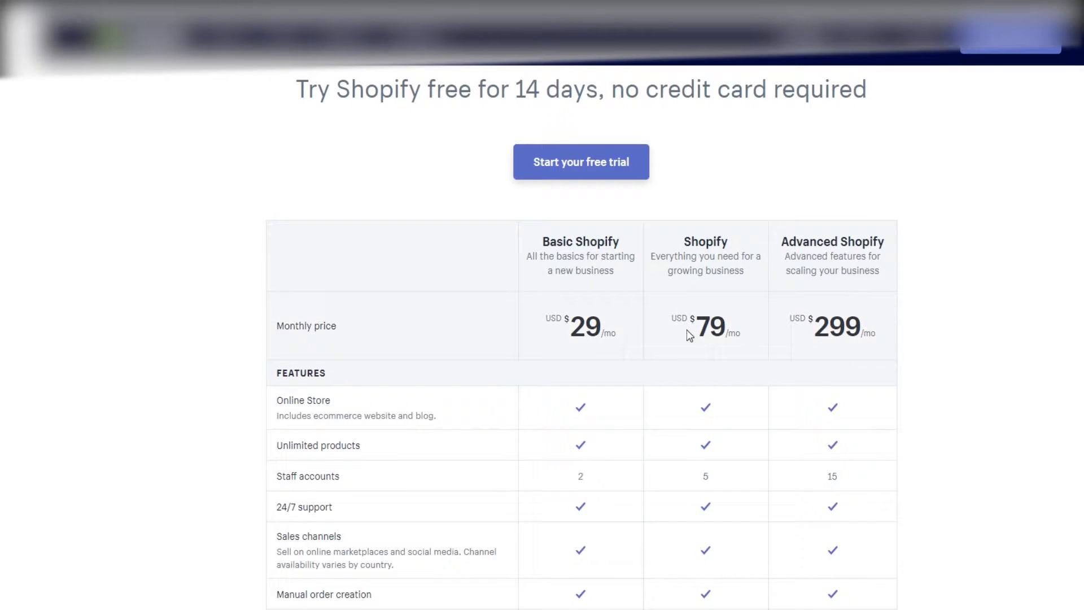
pyautogui.scroll(-3)
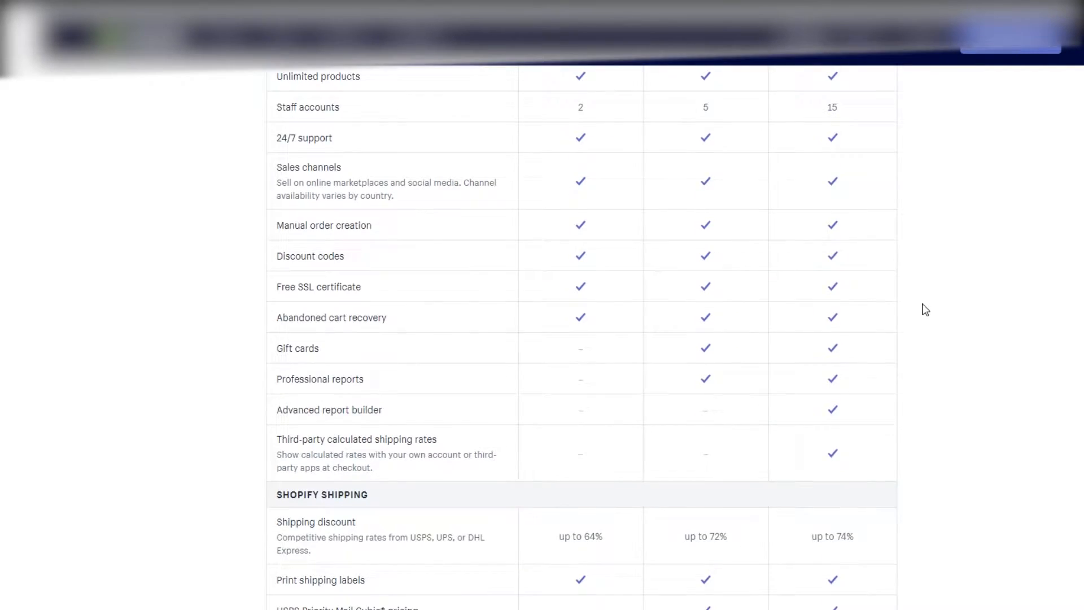
pyautogui.scroll(-3)
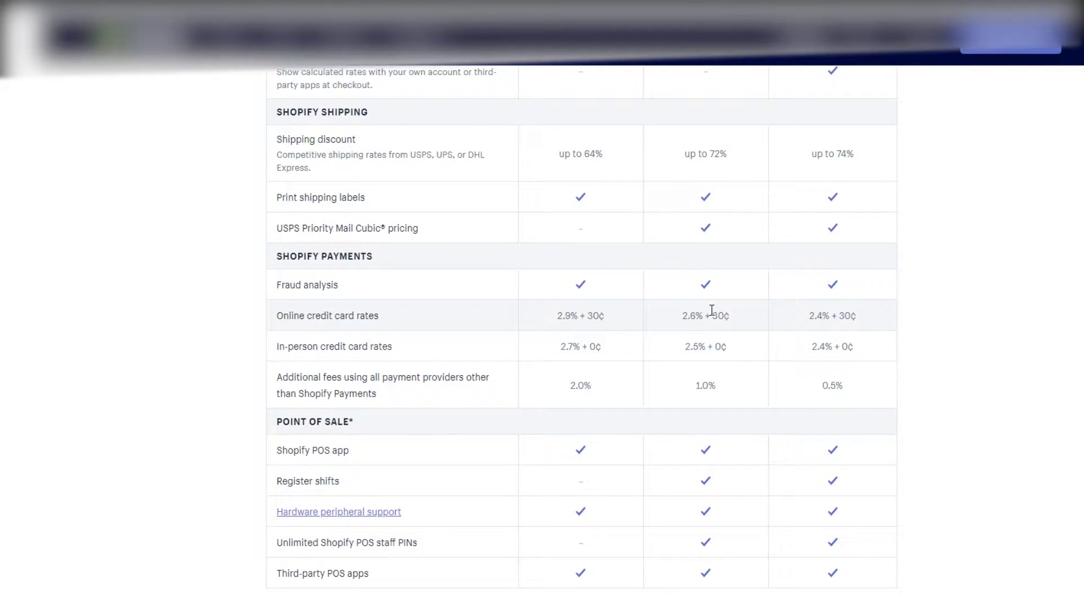
pyautogui.moveTo(681, 315); pyautogui.dragTo(719, 315)
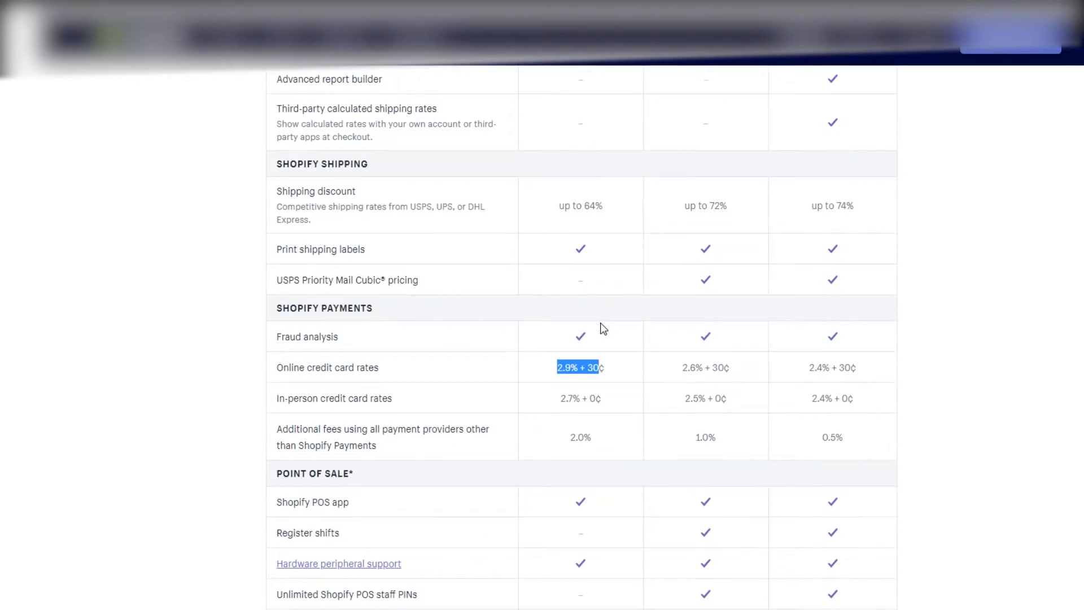
pyautogui.scroll(-3)
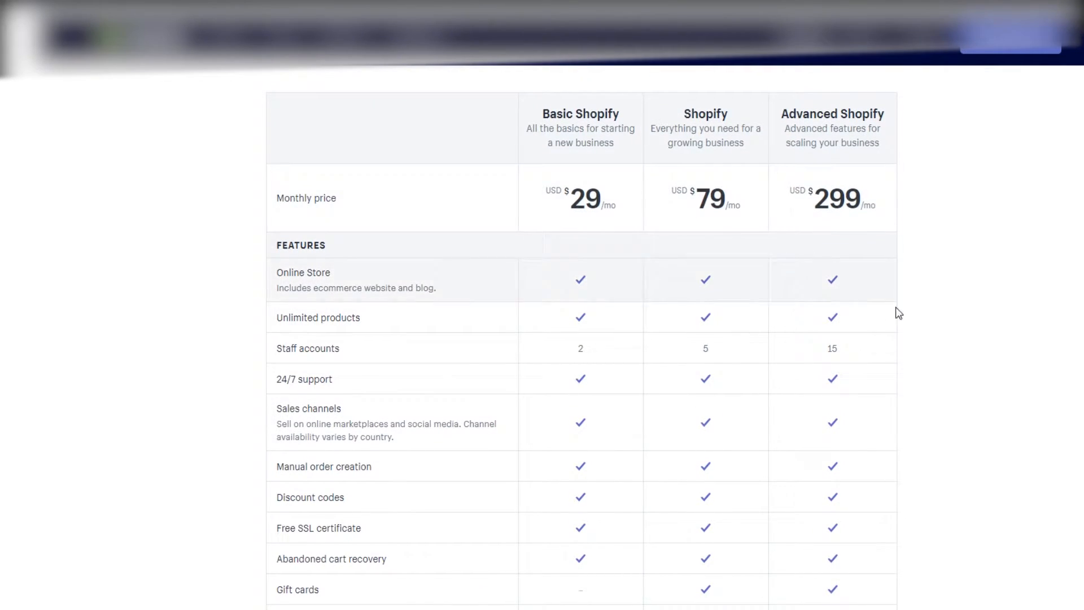
pyautogui.scroll(-3)
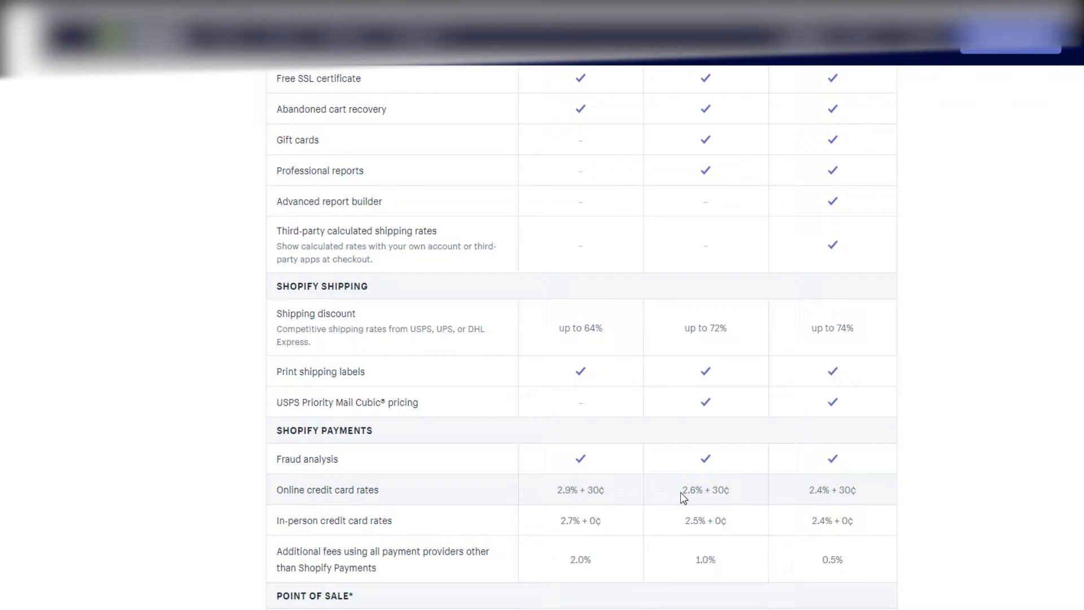
pyautogui.scroll(-3)
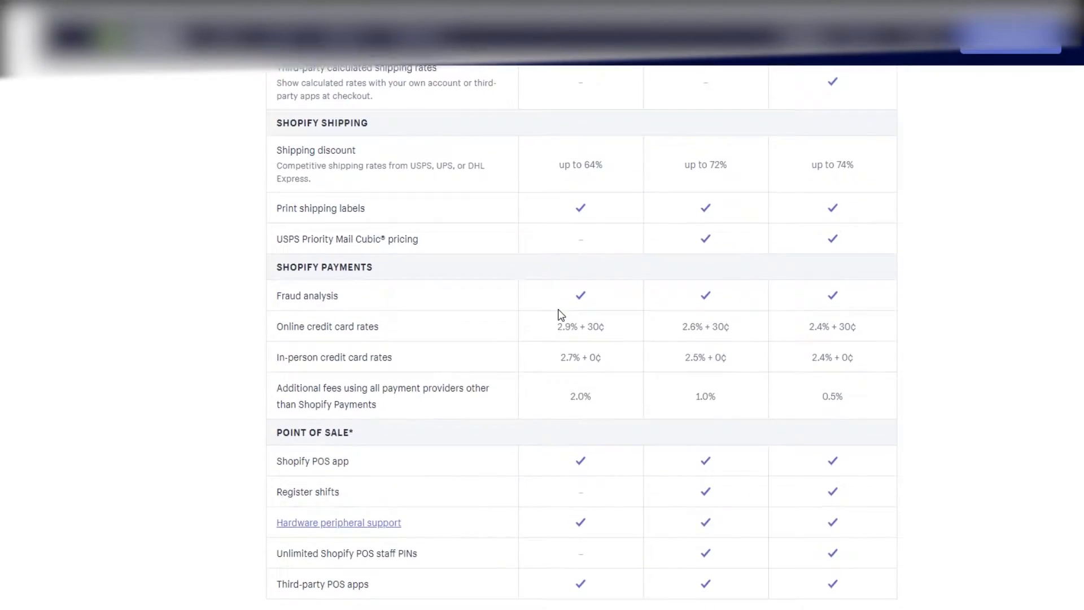
pyautogui.scroll(-3)
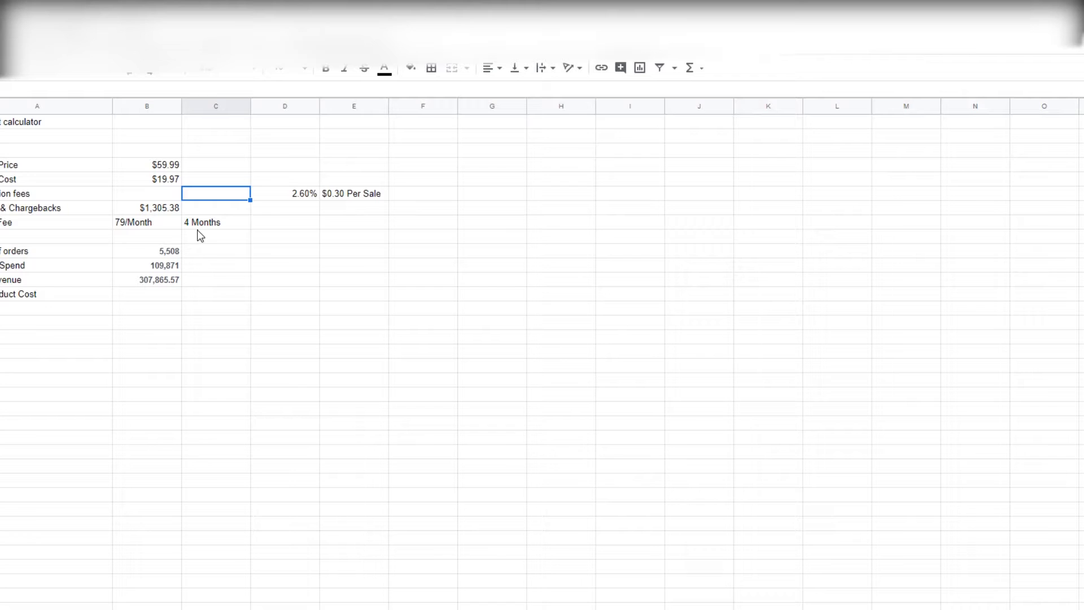
# Build a fee formula from the 5,508 orders and fee rate, yielding $1,652.40
pyautogui.write('=(')
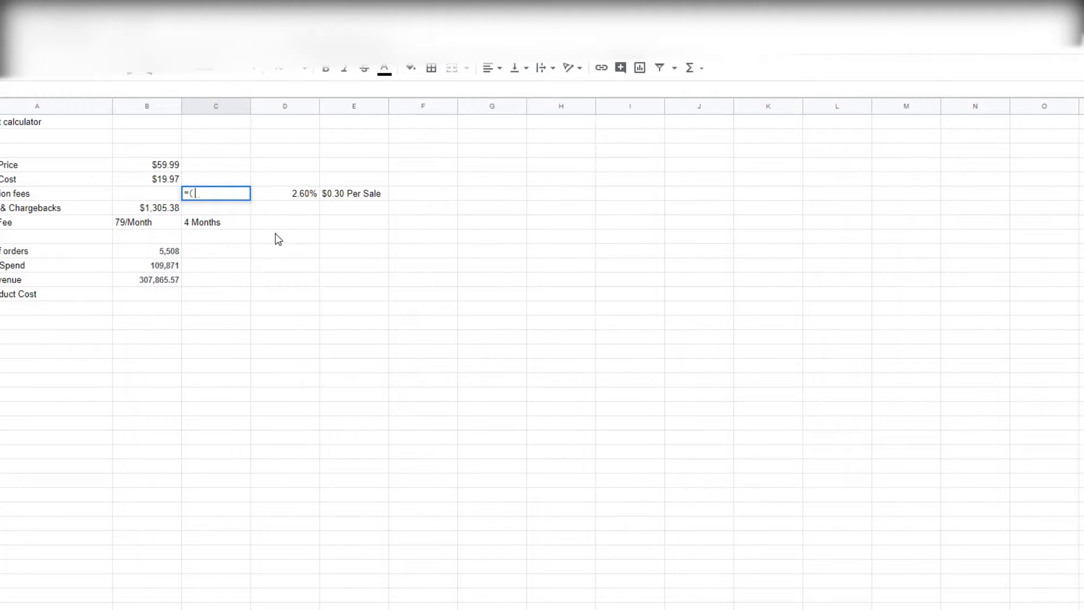
pyautogui.click(158, 250)
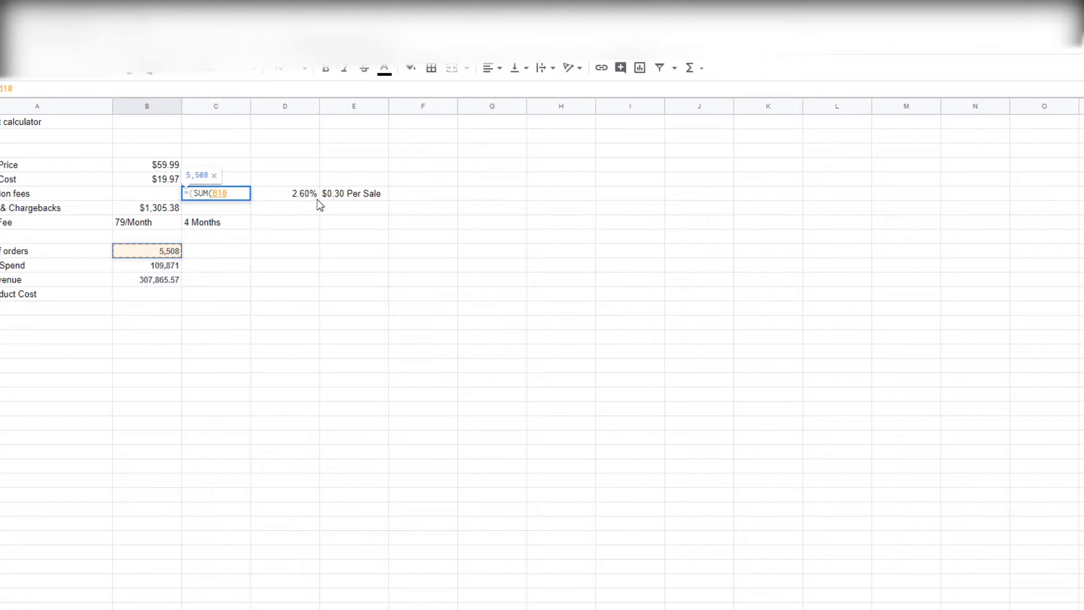
pyautogui.click(354, 193)
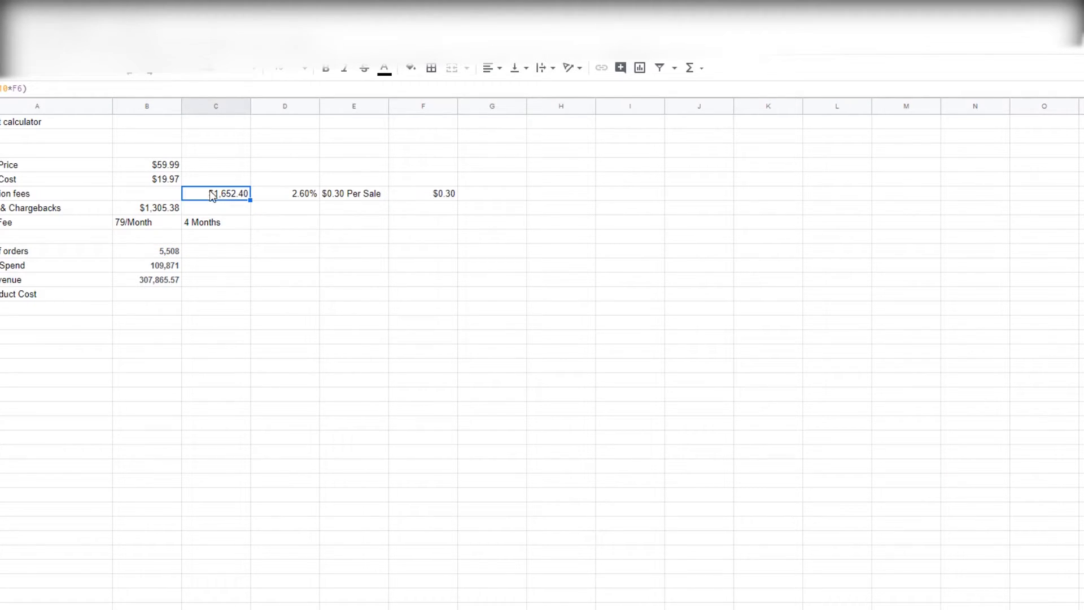
pyautogui.click(285, 193)
pyautogui.write('=')
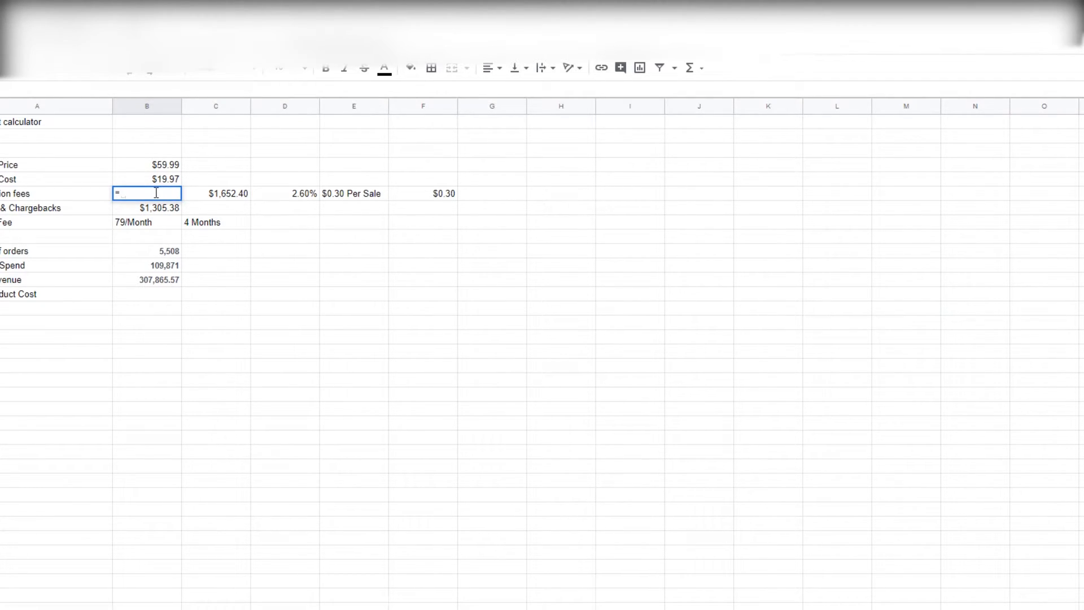
# Finish the SUM fee formula combining percentage and per-sale fees, giving 2856.646
pyautogui.write('SUM')
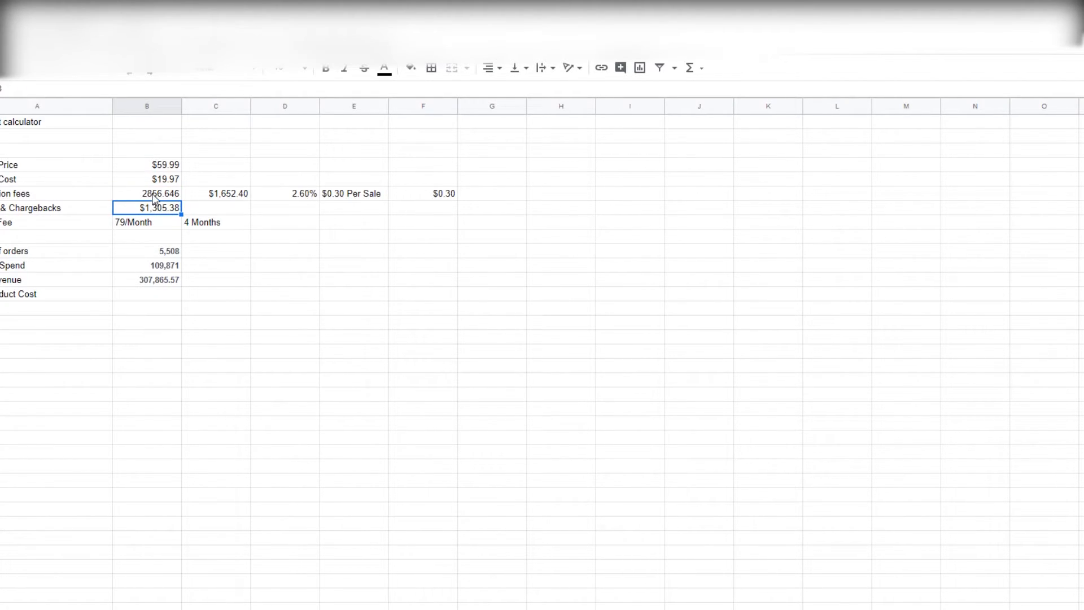
pyautogui.click(228, 193)
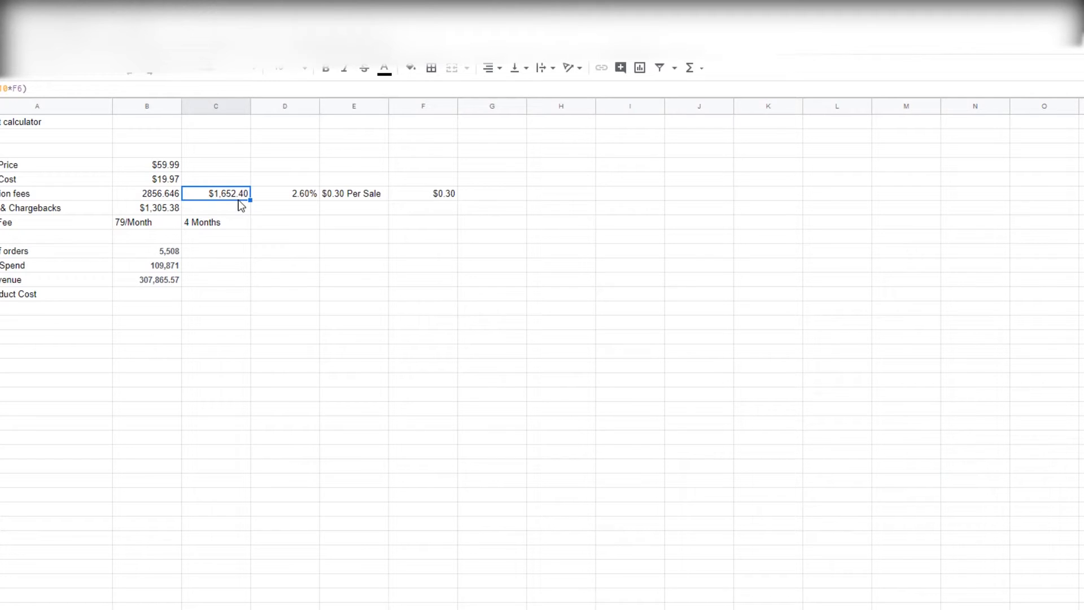
pyautogui.click(355, 193)
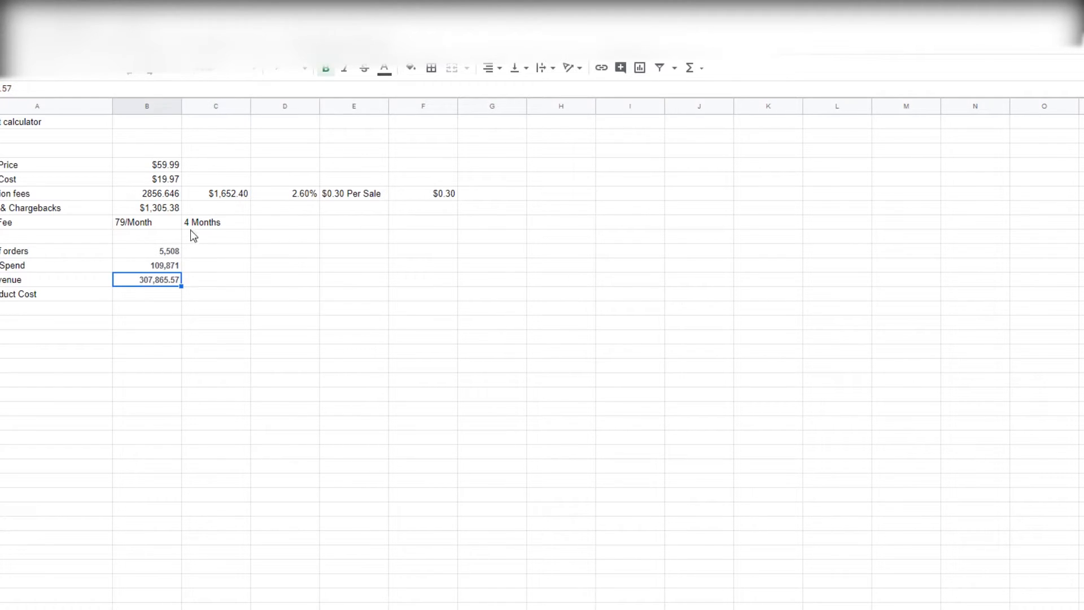
# Review the transaction fee formulas, per-sale fee, and refunds and chargebacks cells
pyautogui.click(159, 193)
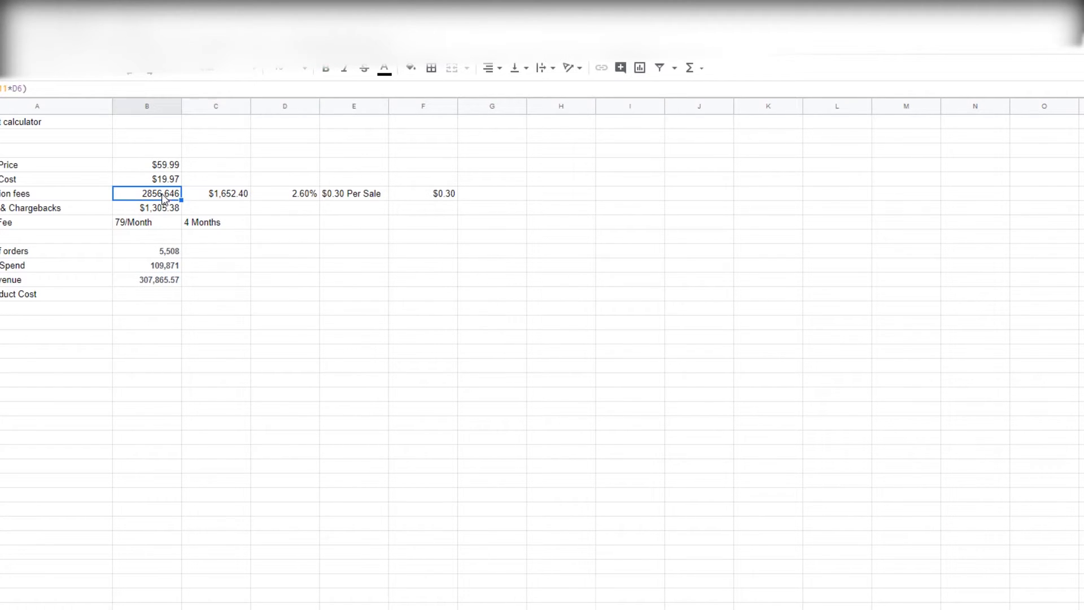
pyautogui.click(216, 194)
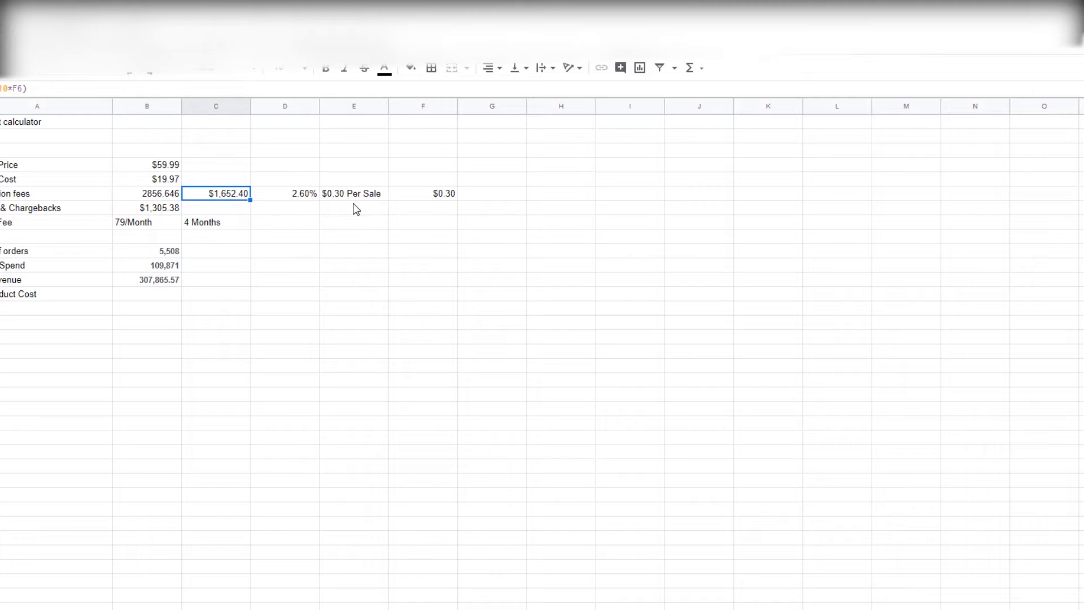
pyautogui.click(354, 193)
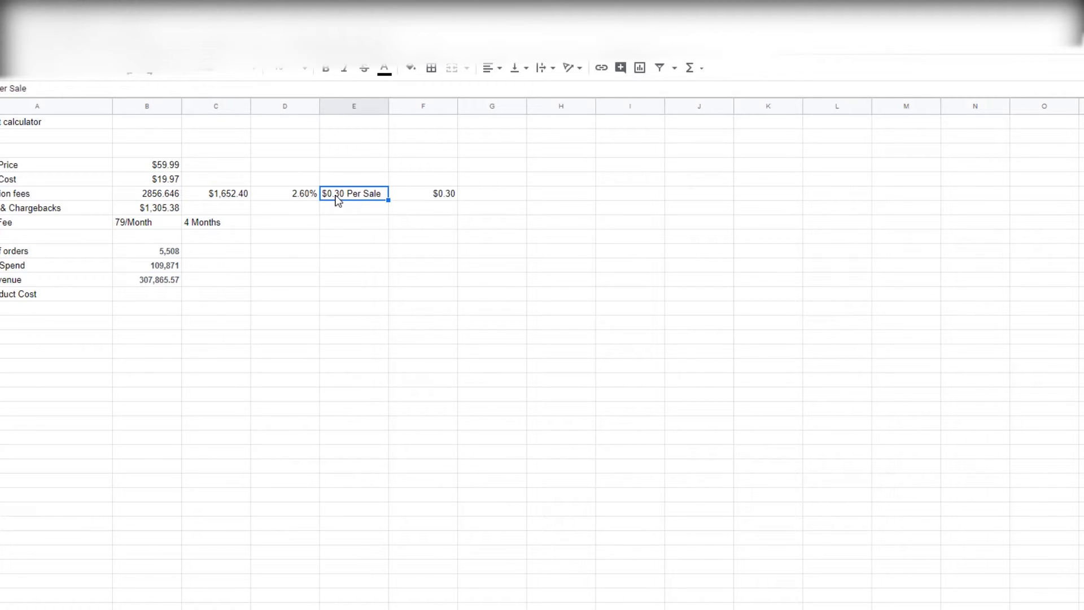
pyautogui.moveTo(242, 203)
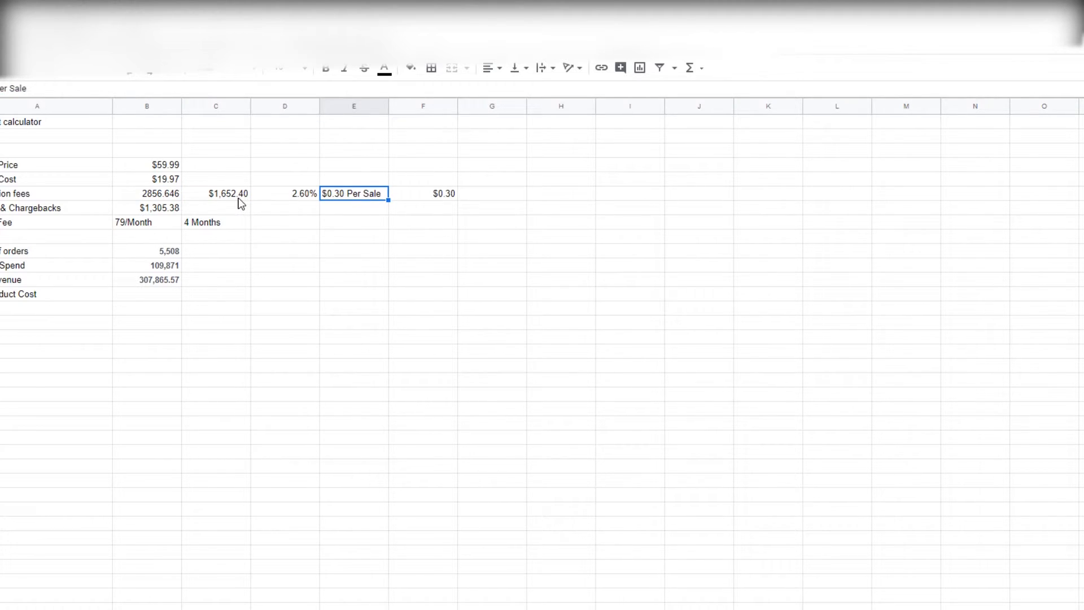
pyautogui.moveTo(146, 300)
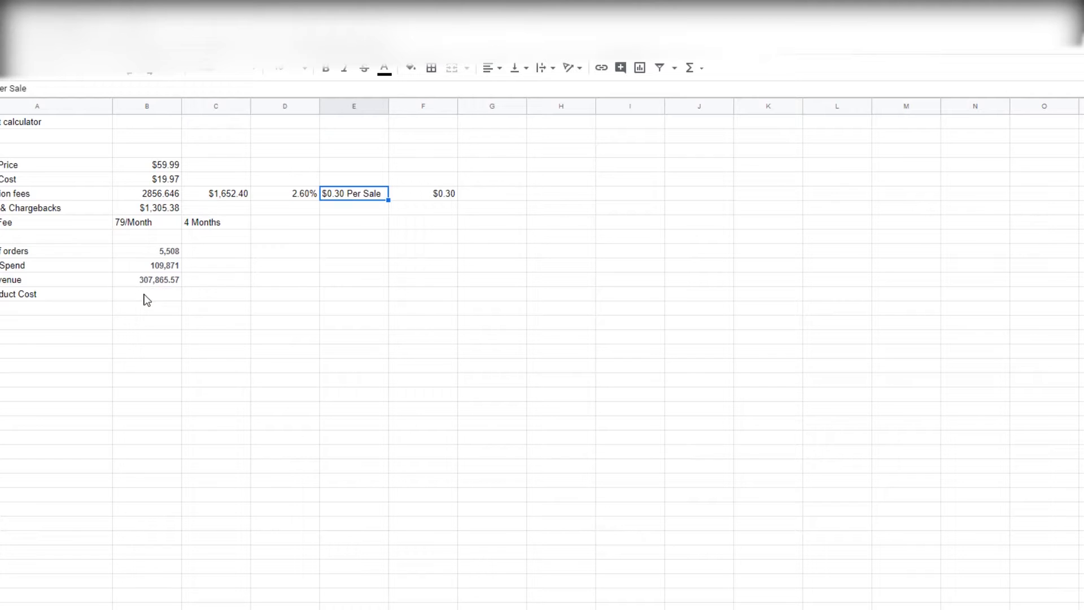
pyautogui.click(147, 294)
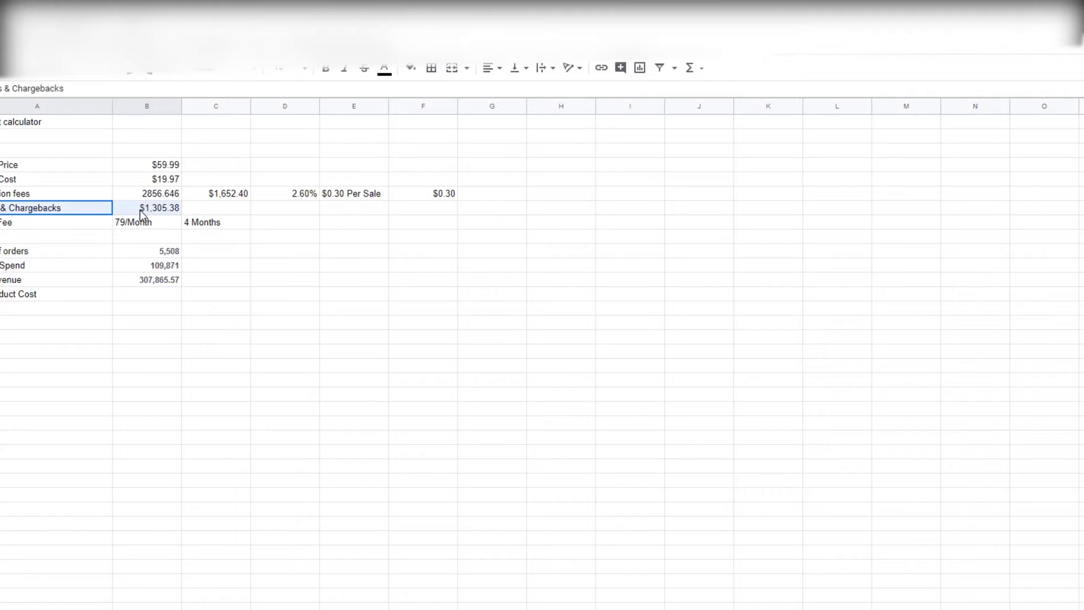
pyautogui.click(147, 207)
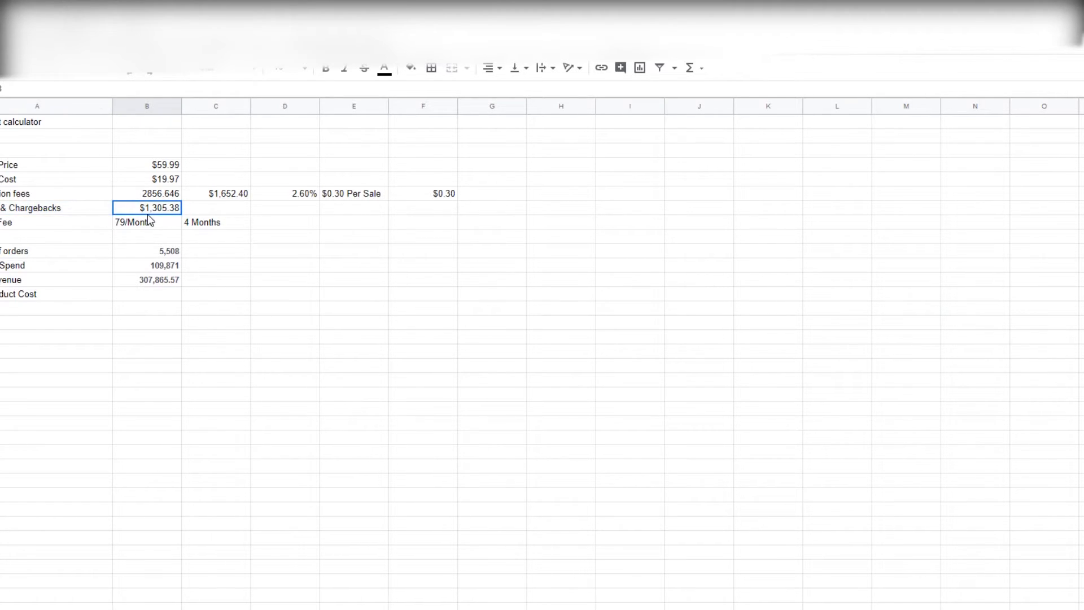
pyautogui.click(145, 222)
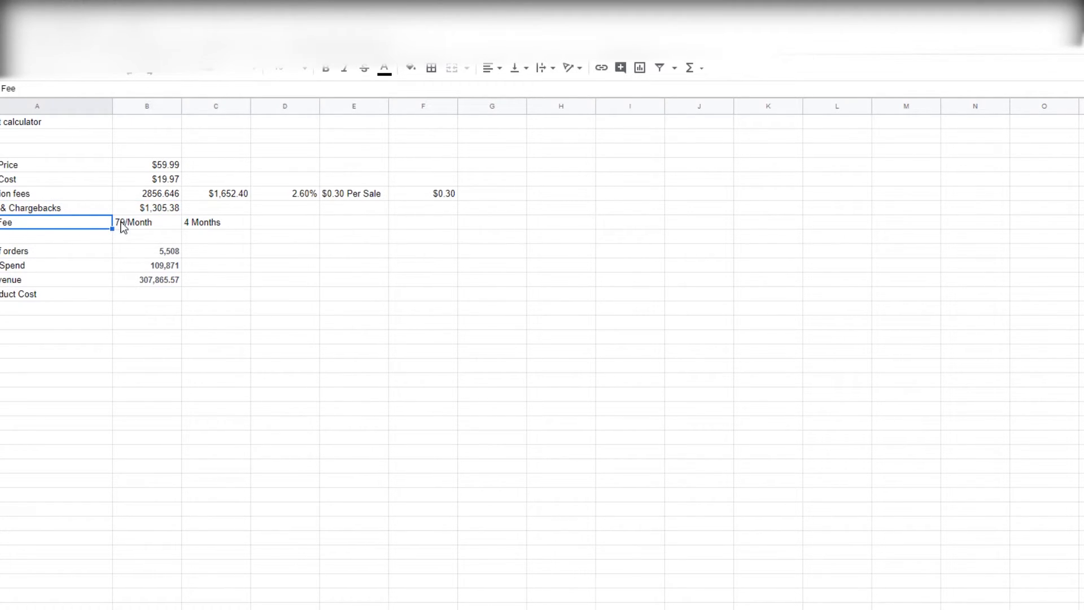
# Enter a formula multiplying the 79 monthly store fee by 4, giving 316
pyautogui.click(146, 208)
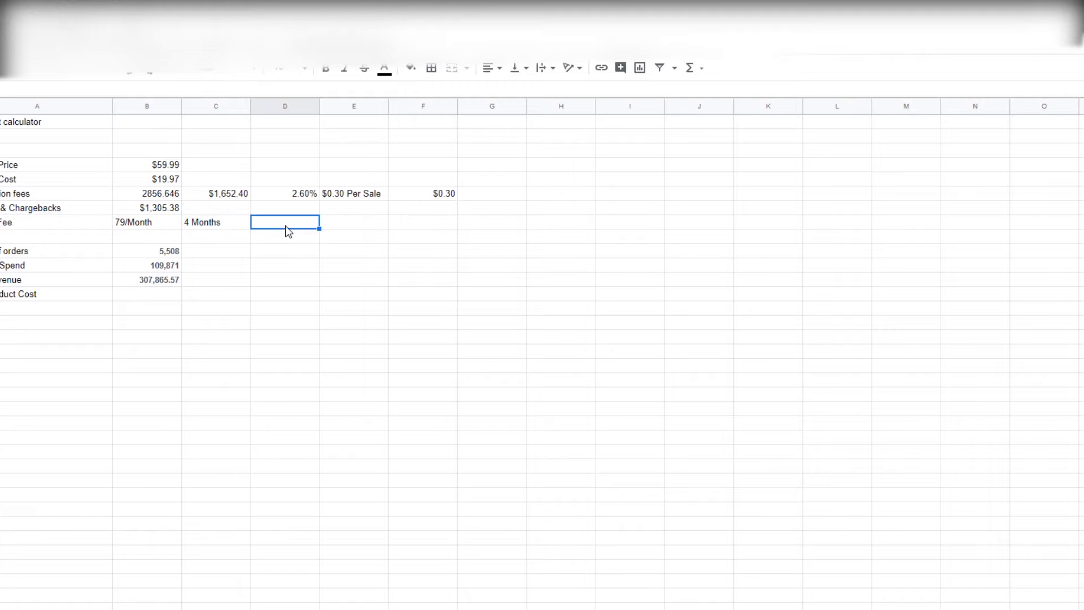
pyautogui.write('=')
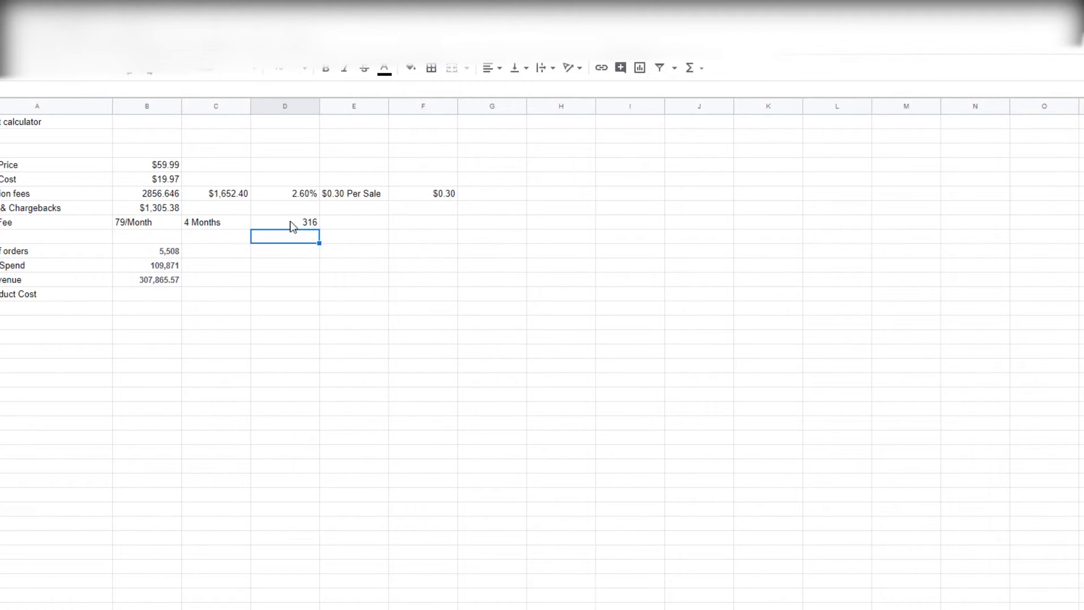
pyautogui.click(284, 221)
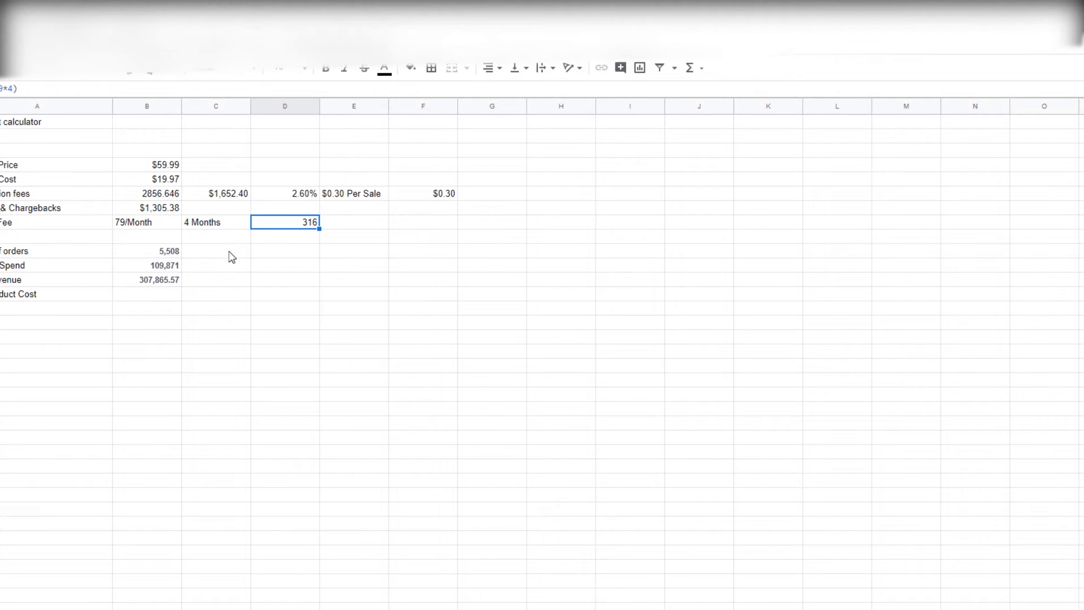
pyautogui.moveTo(155, 295)
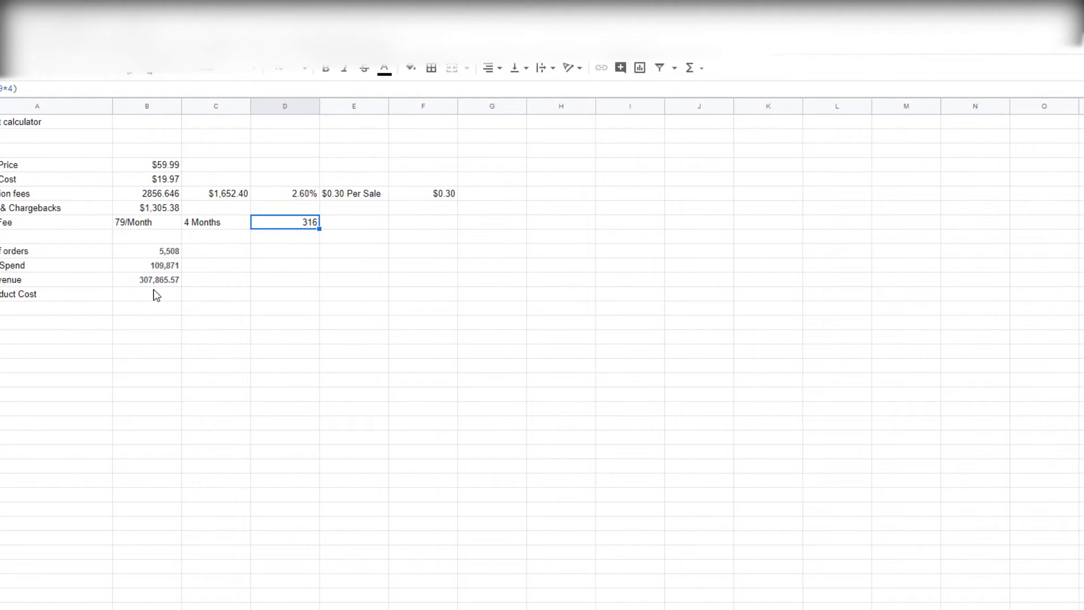
pyautogui.click(147, 294)
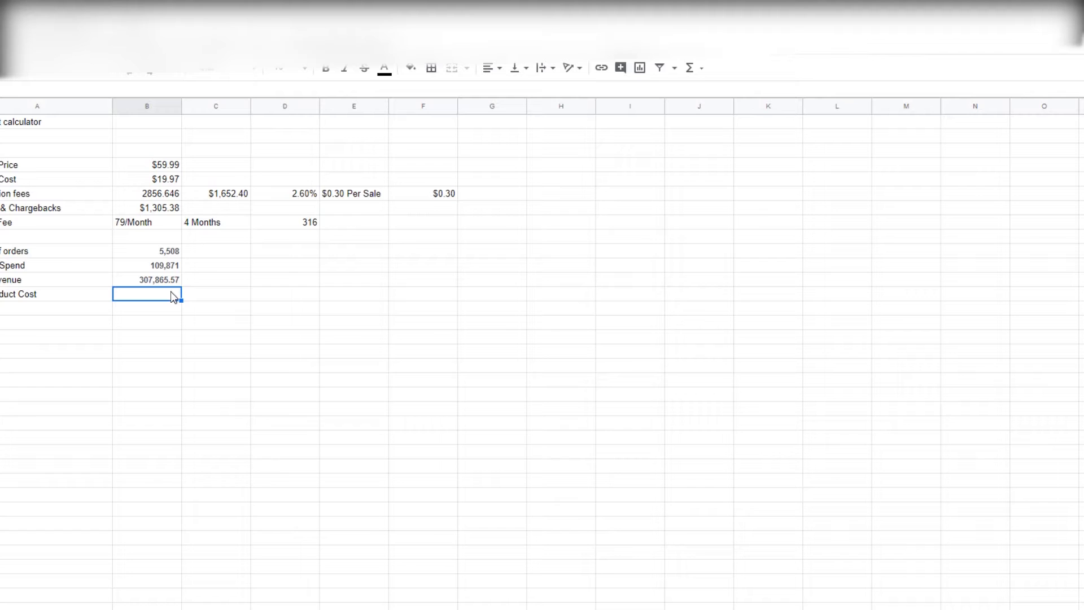
# Set total product cost to =SUM(B5*B10), $19.97 times 5,508 orders, giving $109,994.76
pyautogui.write('=SUM(')
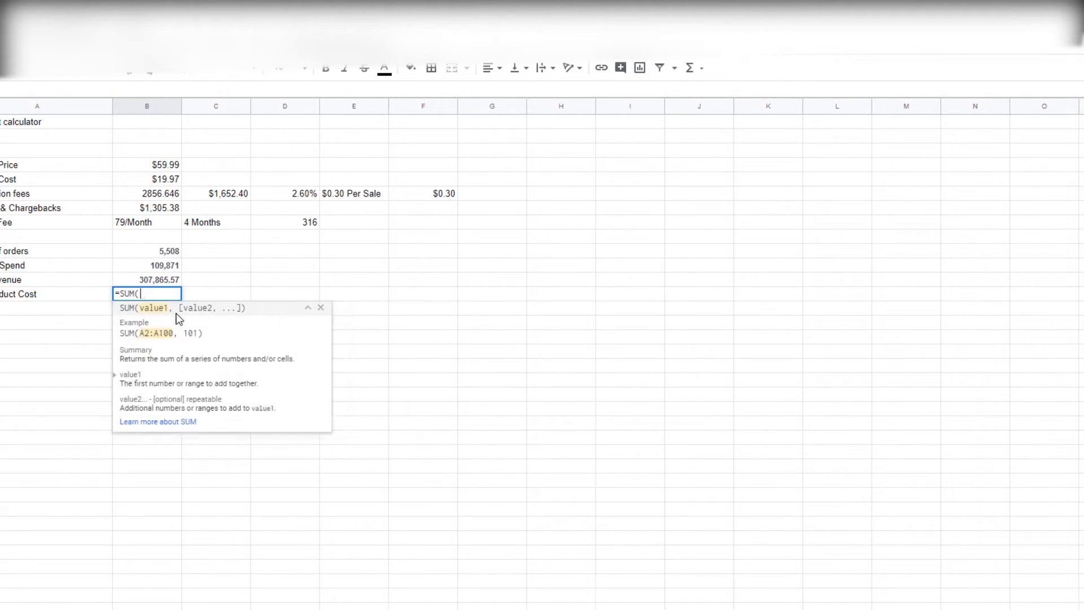
pyautogui.click(145, 178)
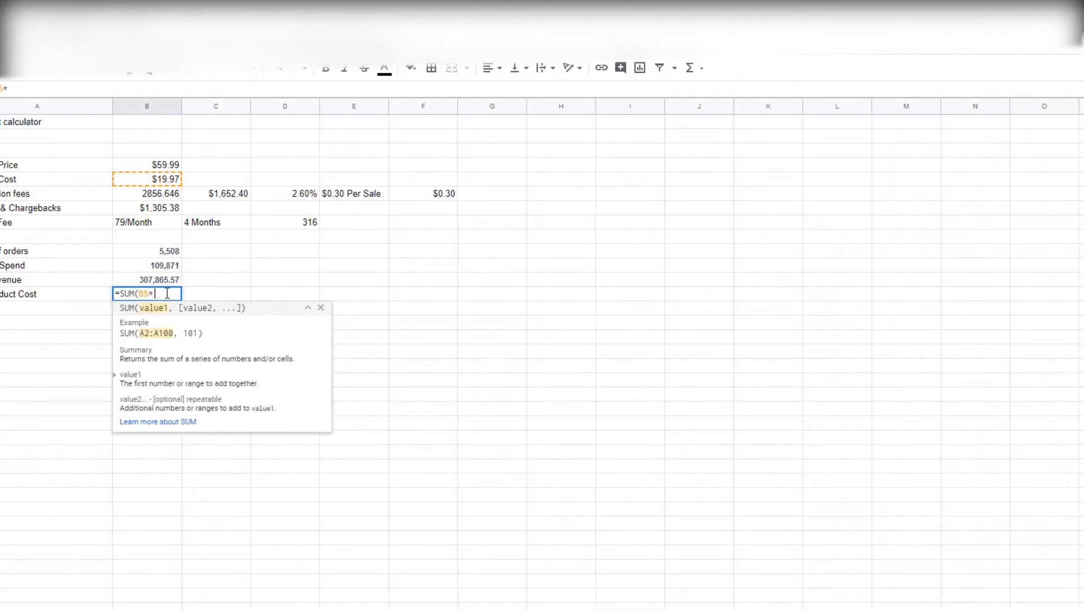
pyautogui.click(145, 250)
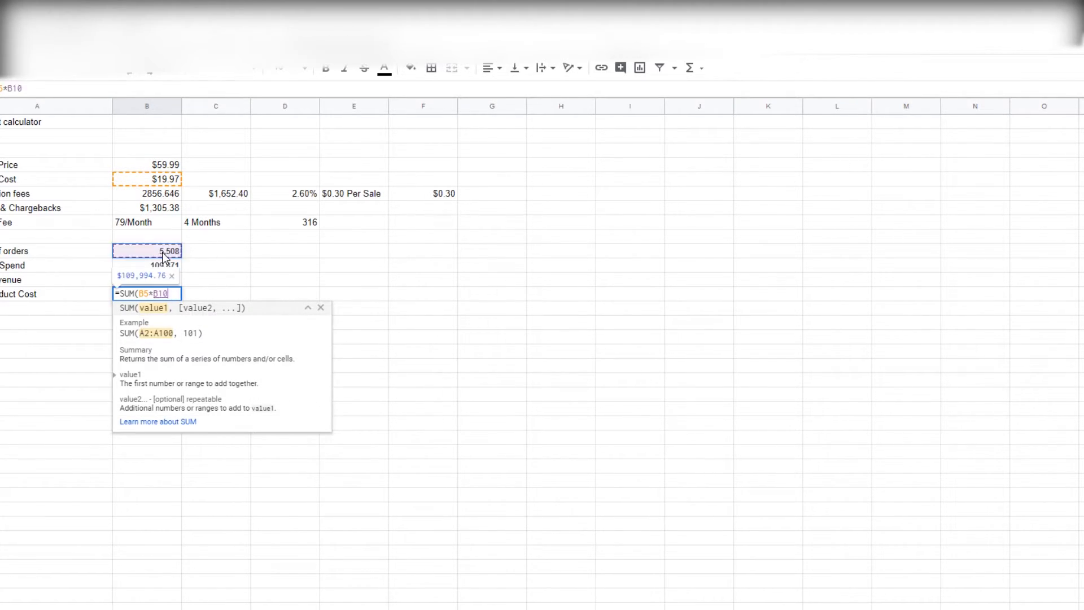
pyautogui.press('Enter')
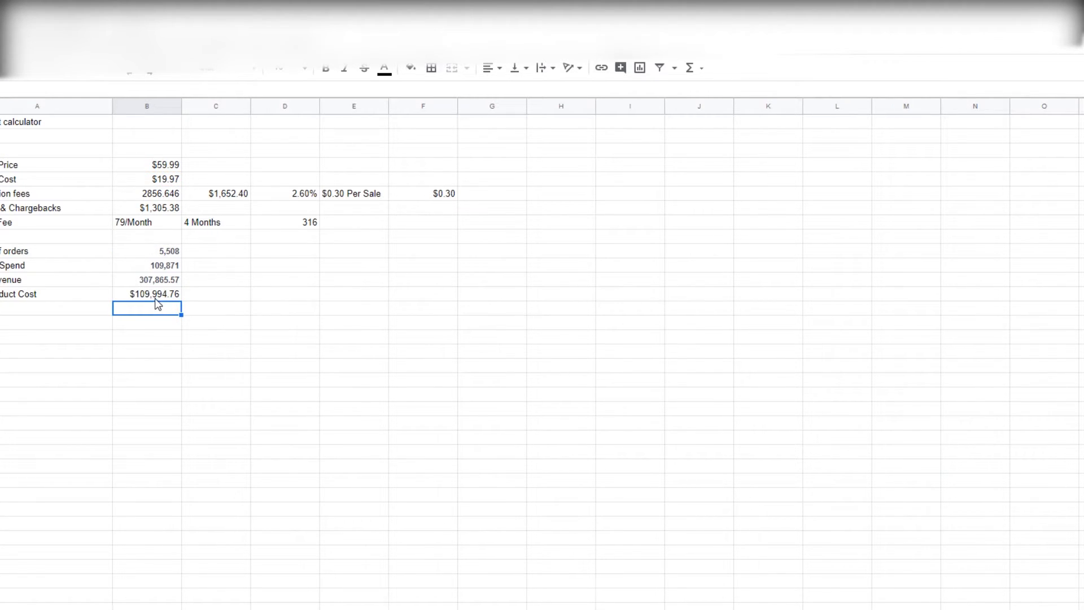
pyautogui.click(147, 265)
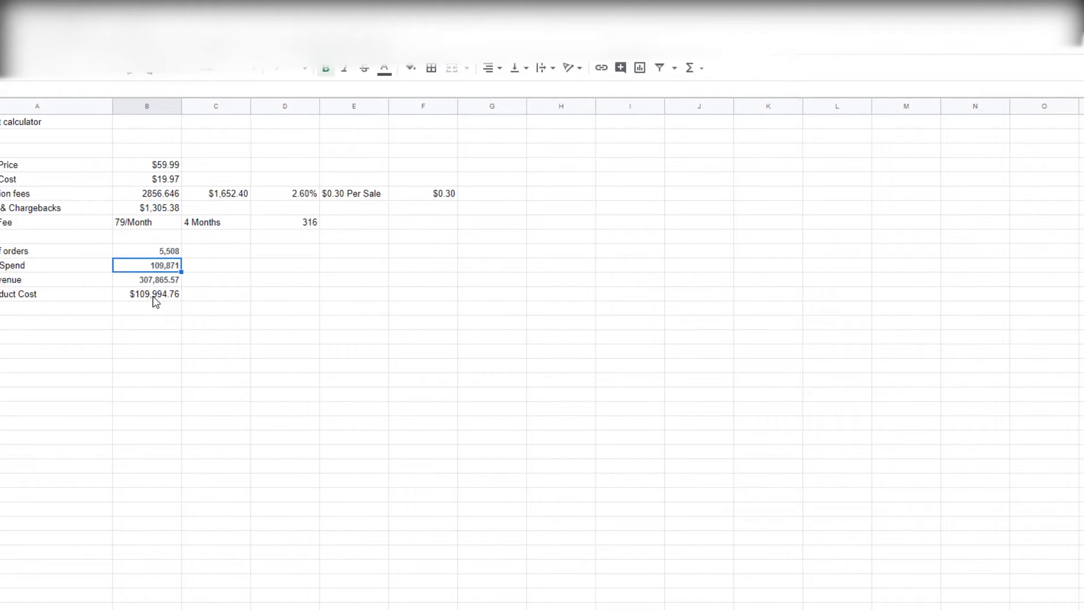
pyautogui.write('=SUM(B5*B10)')
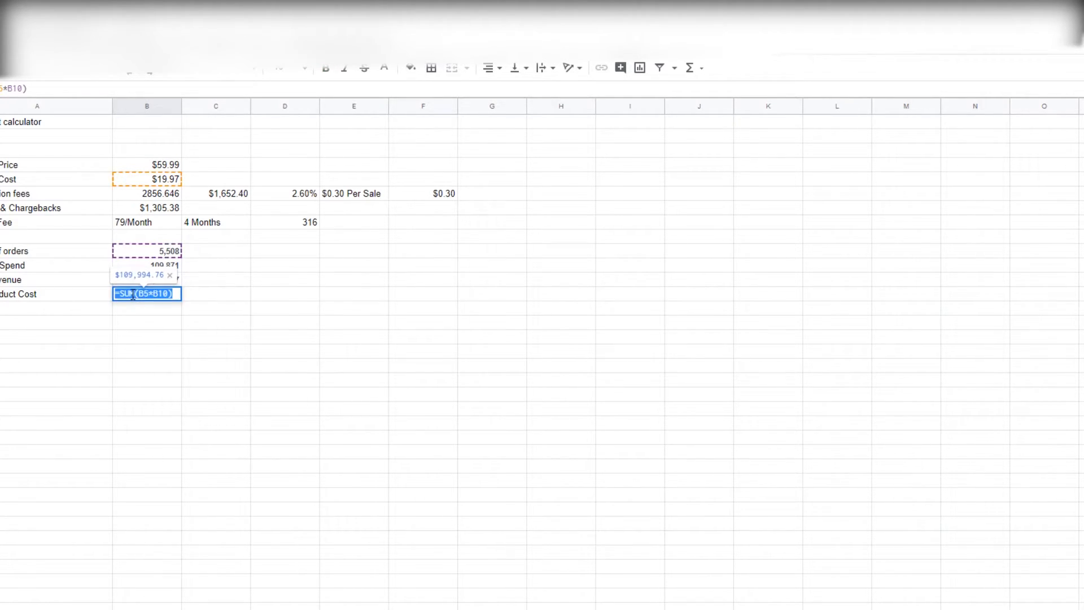
pyautogui.press('Enter')
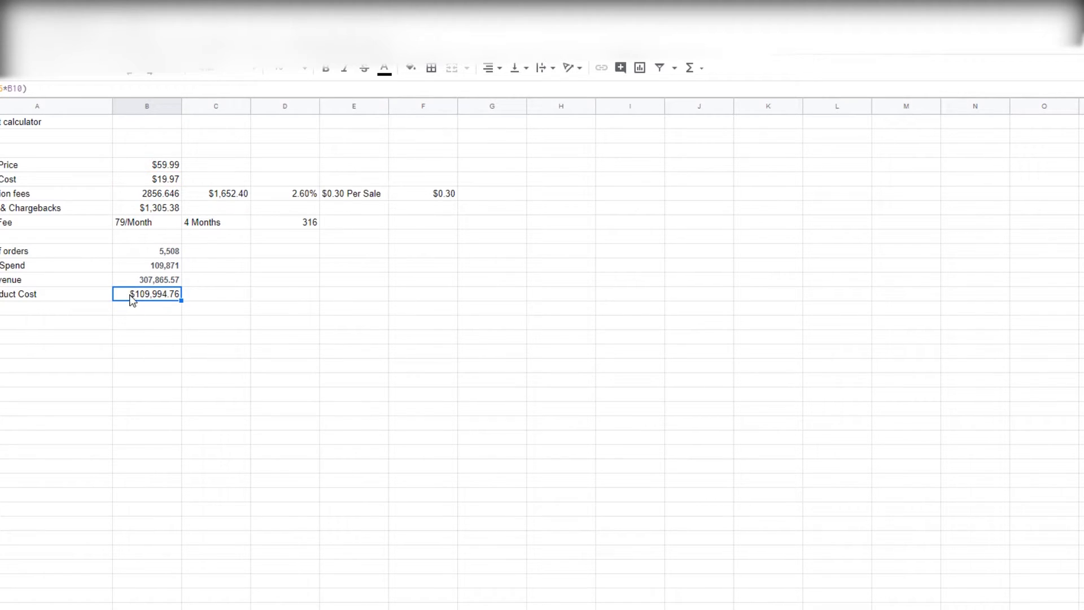
pyautogui.click(151, 265)
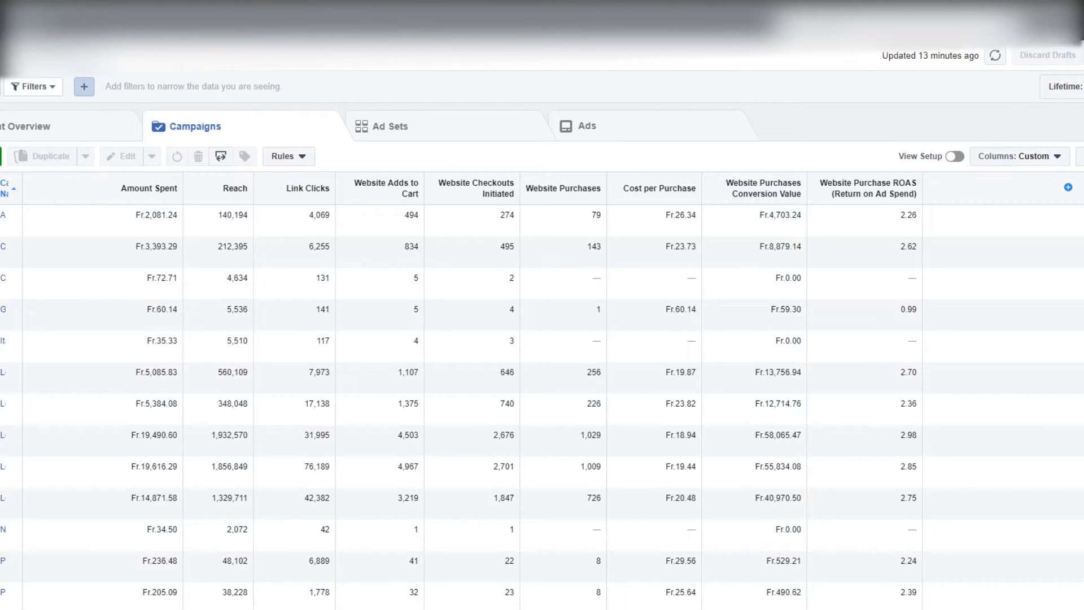
pyautogui.moveTo(309, 604)
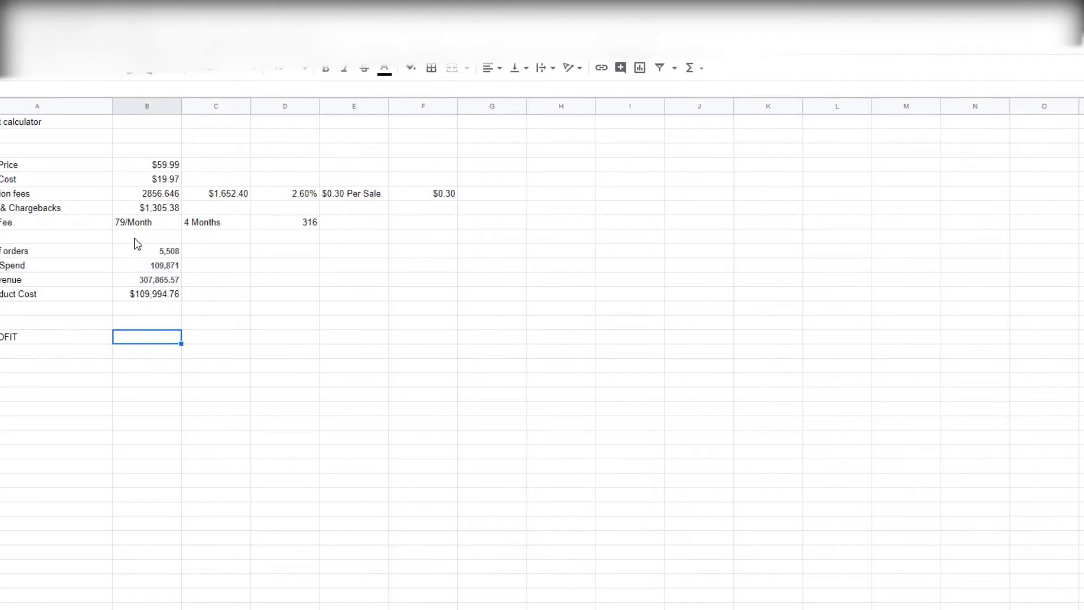
# Enter =(B12-B11) for profit after ad spend, giving 197,994.57
pyautogui.write('=')
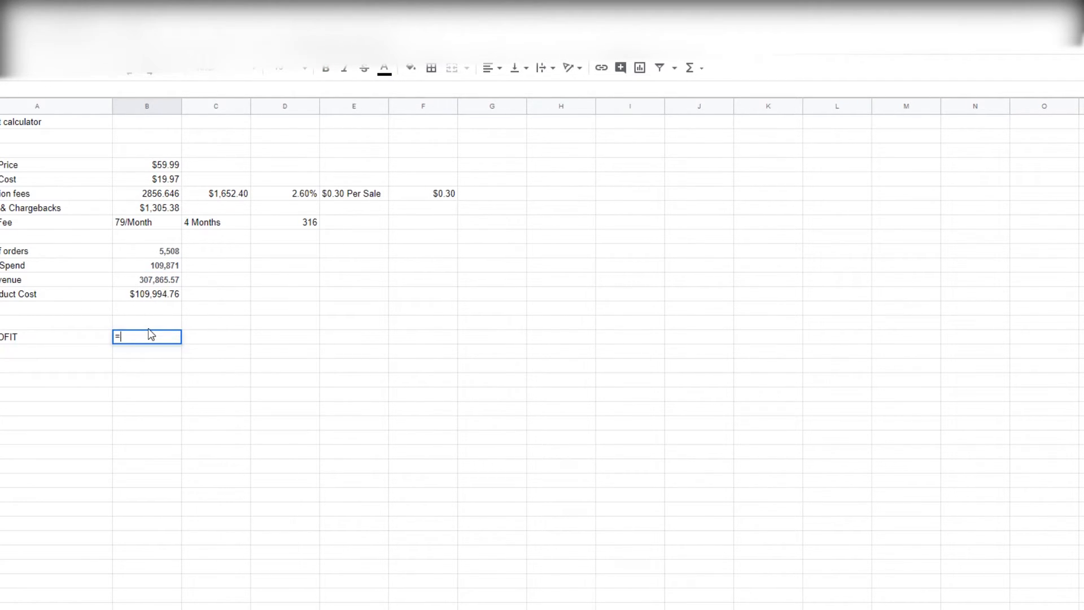
pyautogui.write('(')
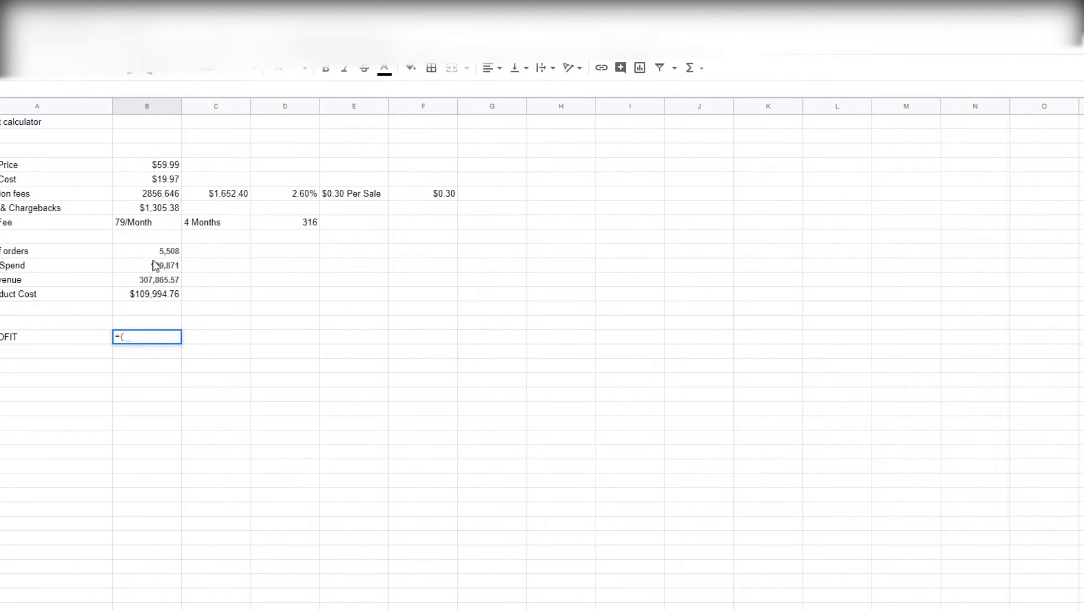
pyautogui.click(146, 280)
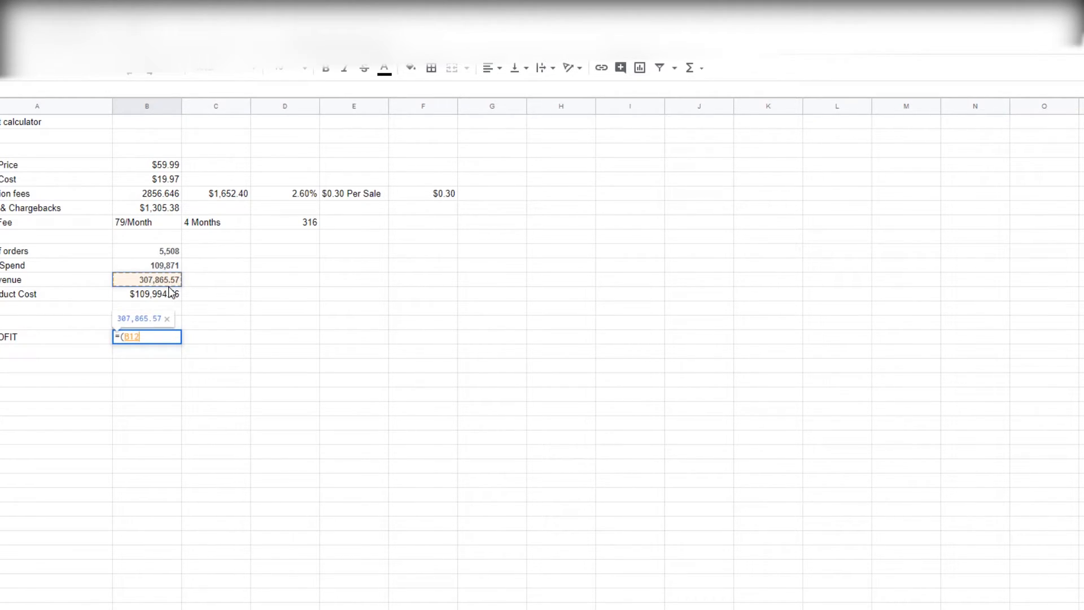
pyautogui.click(146, 265)
pyautogui.write('rev - ad spend')
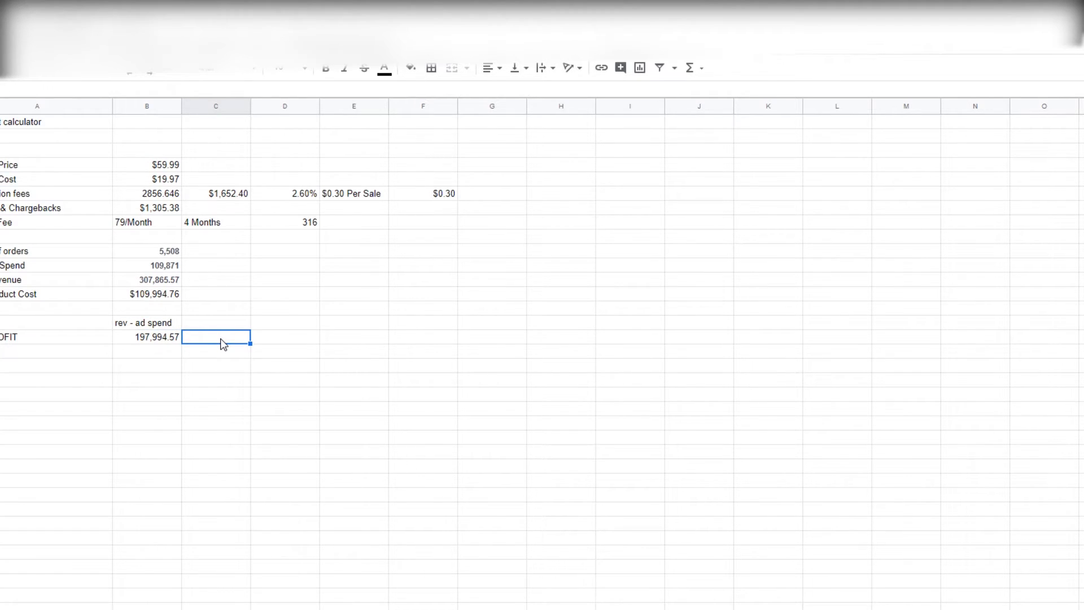
# Add the after-product-cost and transaction-fee formulas (87,999.81, 86,795.56) with a Trans label
pyautogui.write('=SUM')
pyautogui.click(285, 322)
pyautogui.write('-')
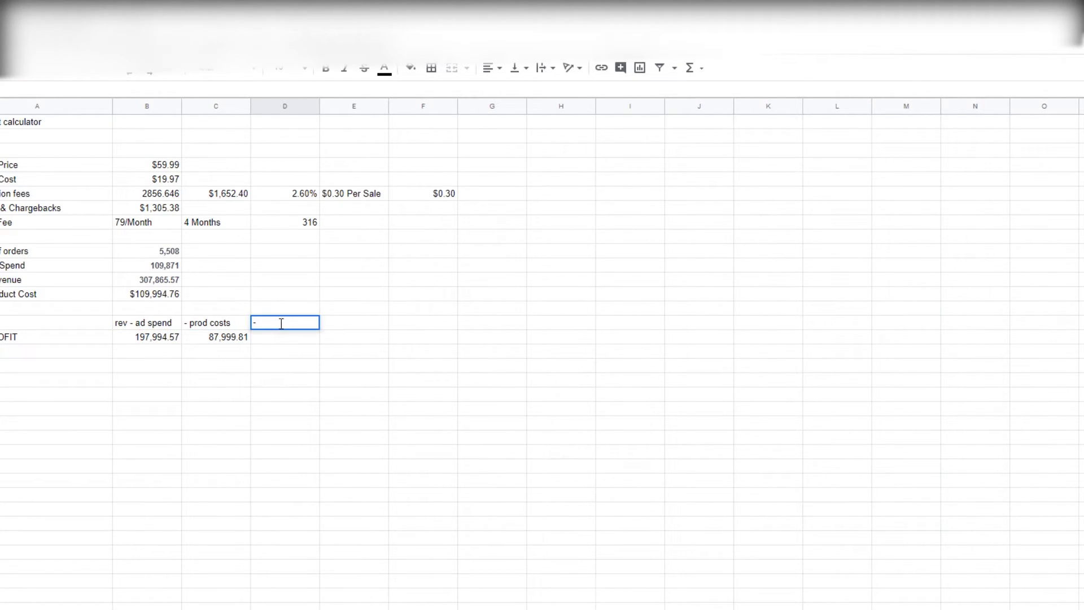
pyautogui.write('Trans')
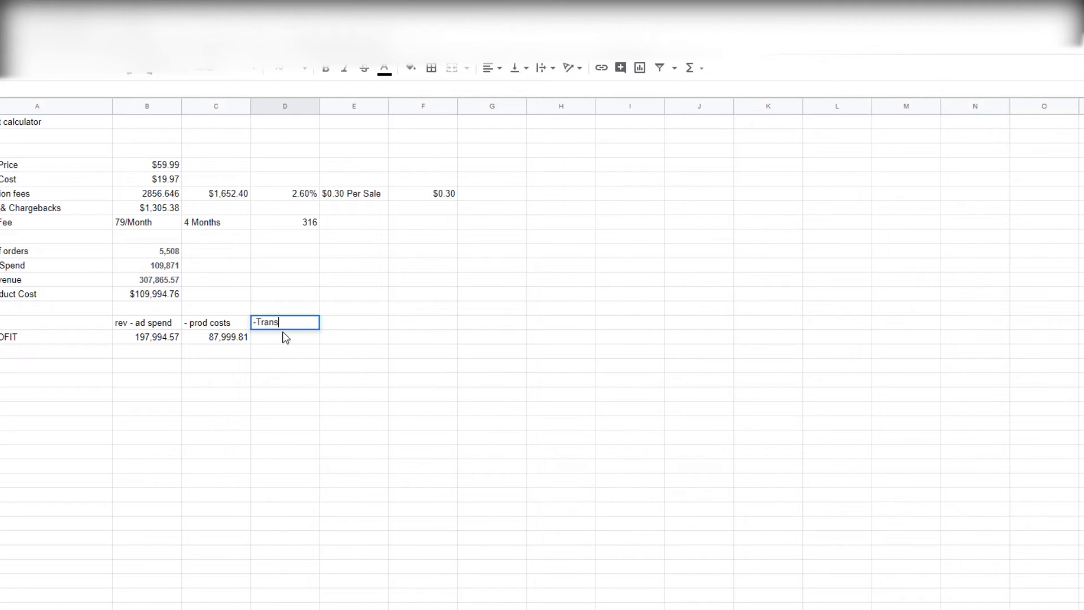
pyautogui.click(216, 193)
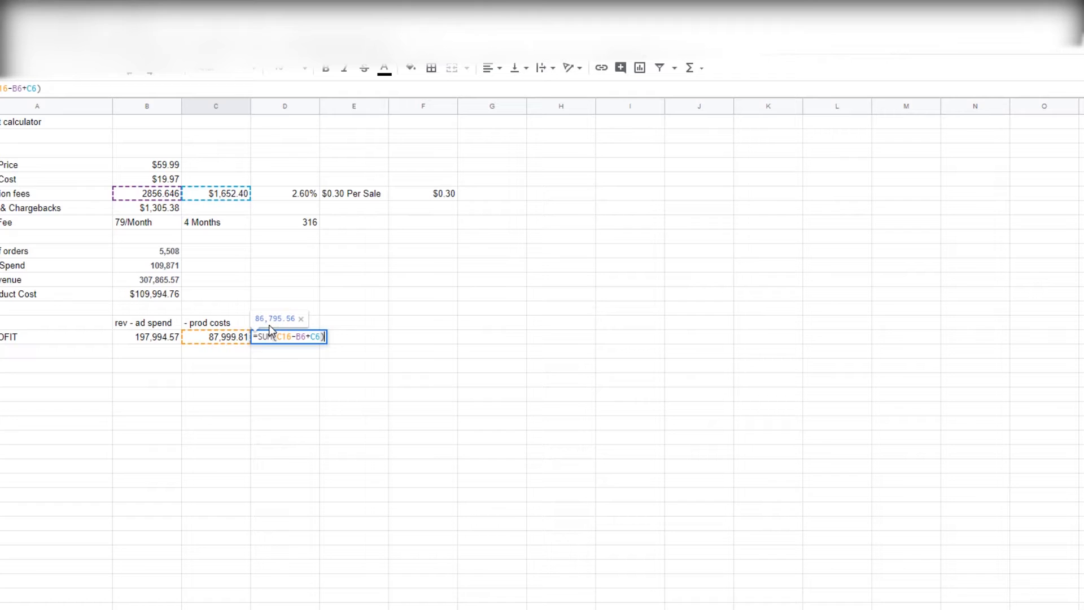
pyautogui.press('enter')
pyautogui.write('-Trans')
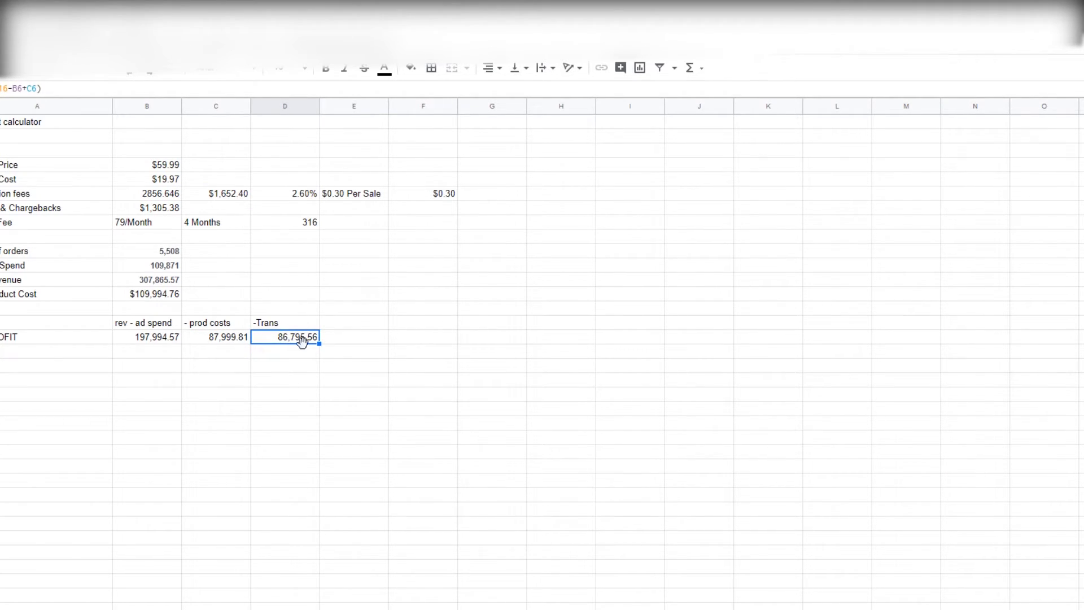
pyautogui.click(354, 323)
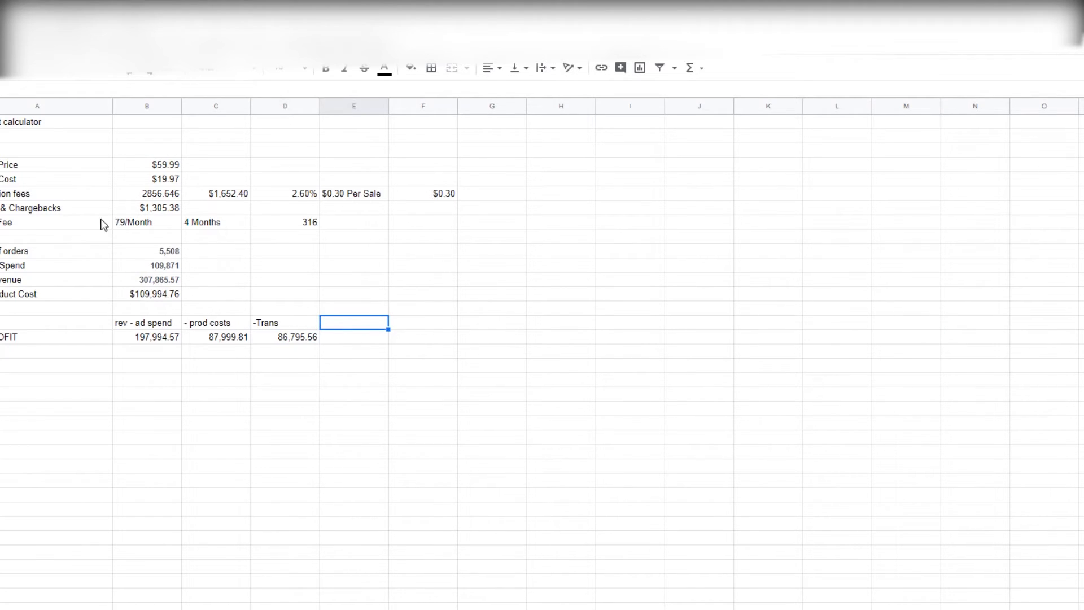
# Head a NET column showing 86,479.56 and type the ACTUAL PROFIT heading in F15
pyautogui.click(285, 222)
pyautogui.write('NET')
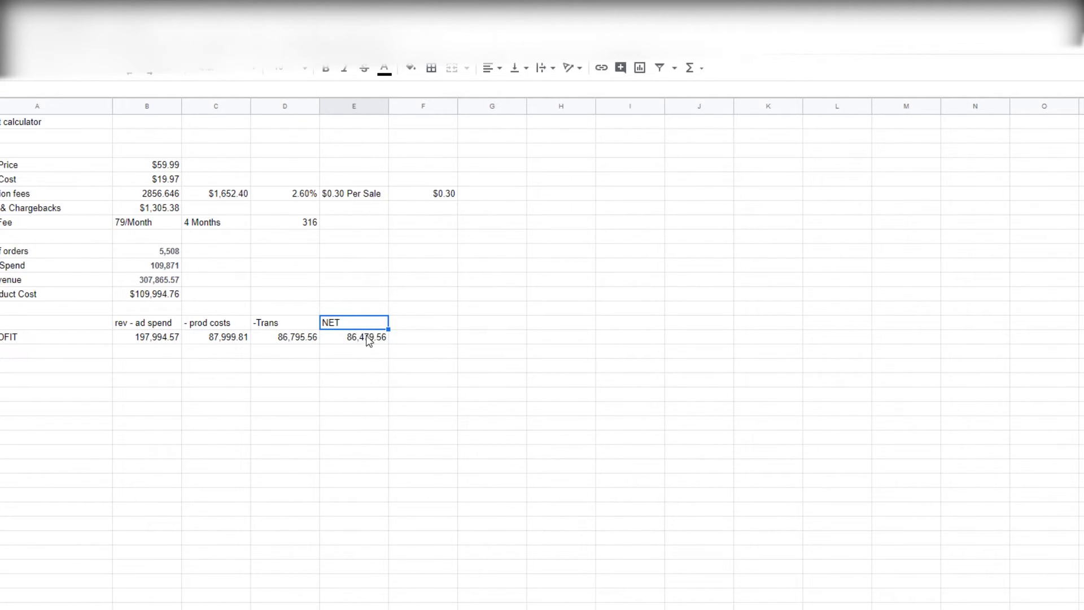
pyautogui.moveTo(428, 330)
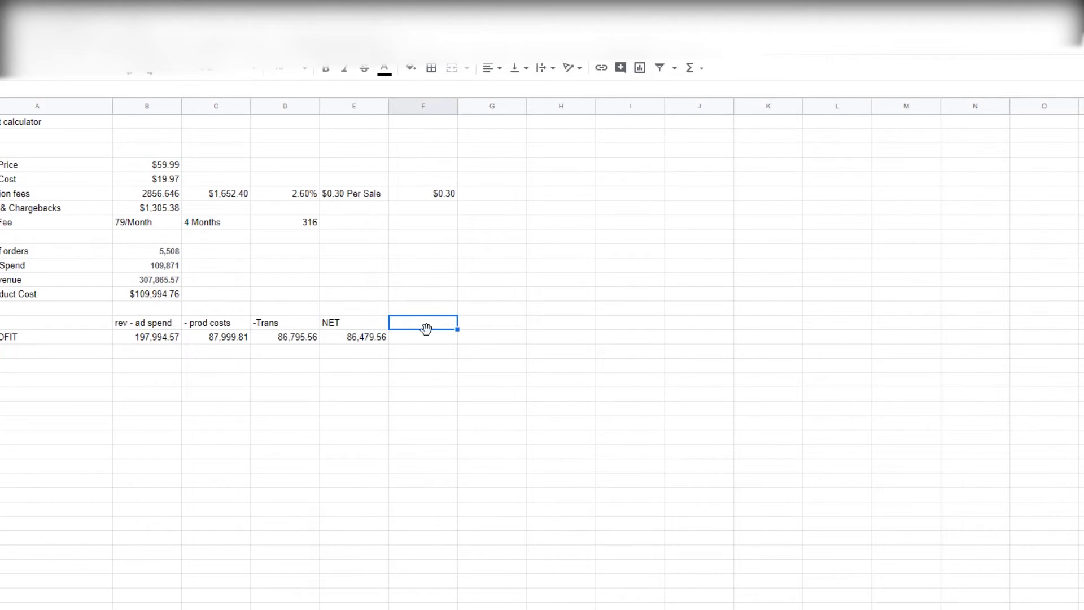
pyautogui.write('ACTUAL PROF')
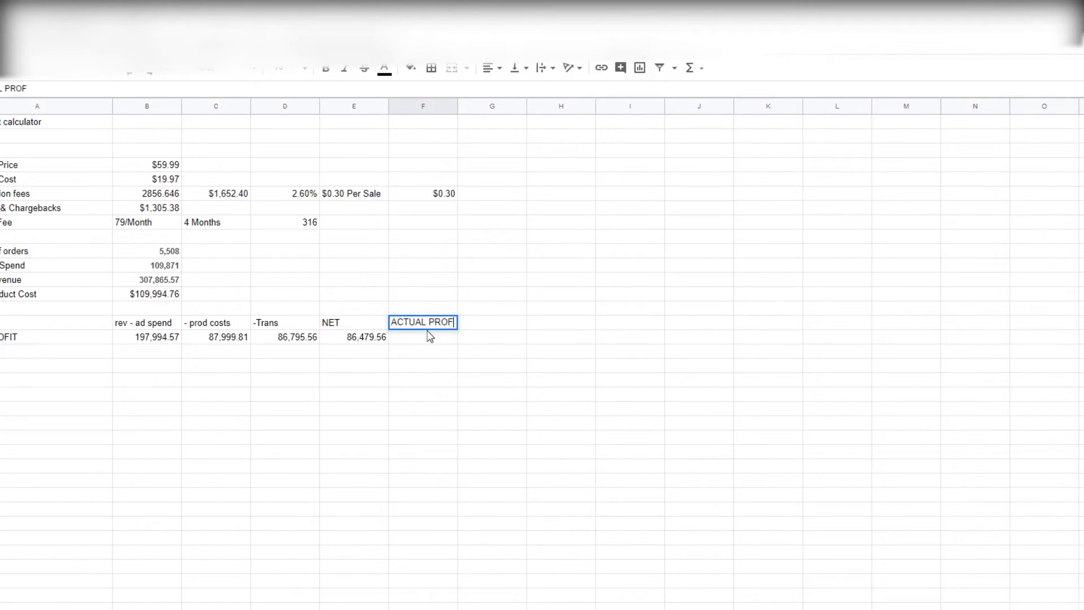
pyautogui.write('T')
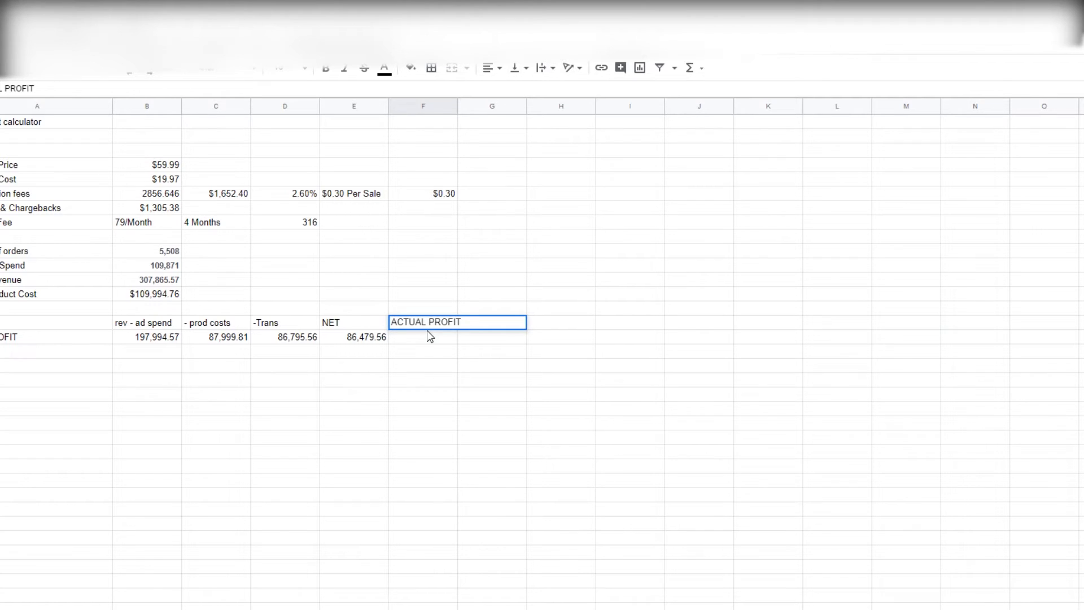
pyautogui.click(423, 336)
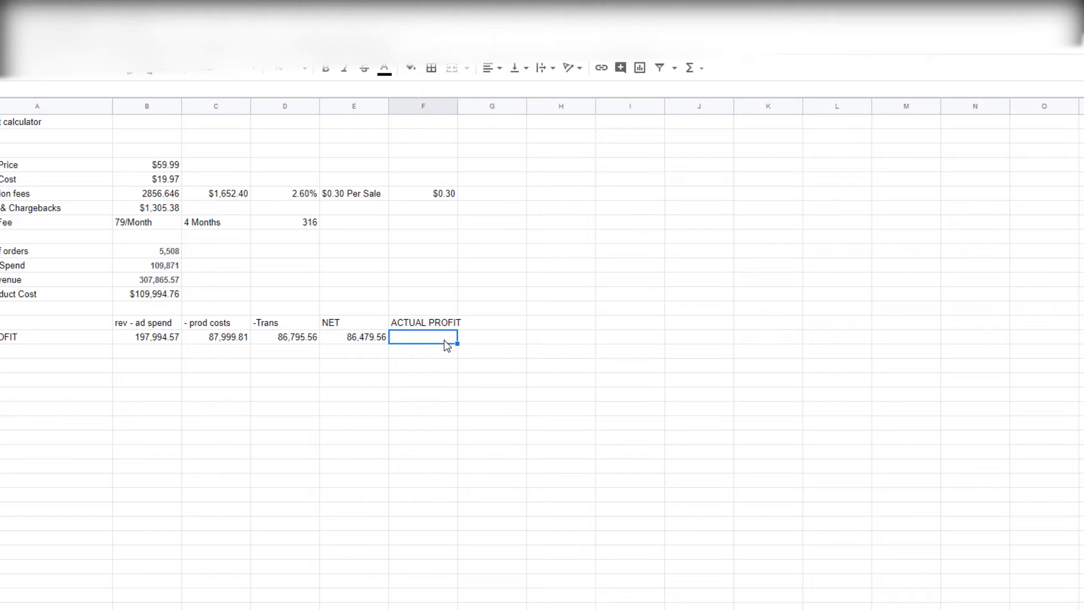
# Enter =SUM(E16-B7), NET minus $1,305.38 chargebacks, giving 85,174.18
pyautogui.write('=SUM')
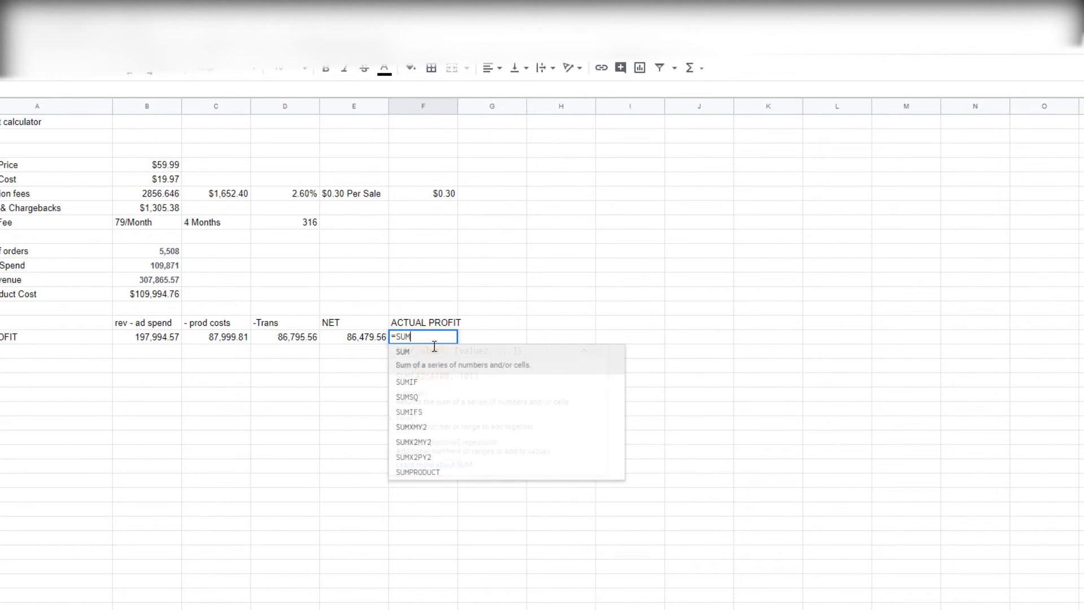
pyautogui.write('(')
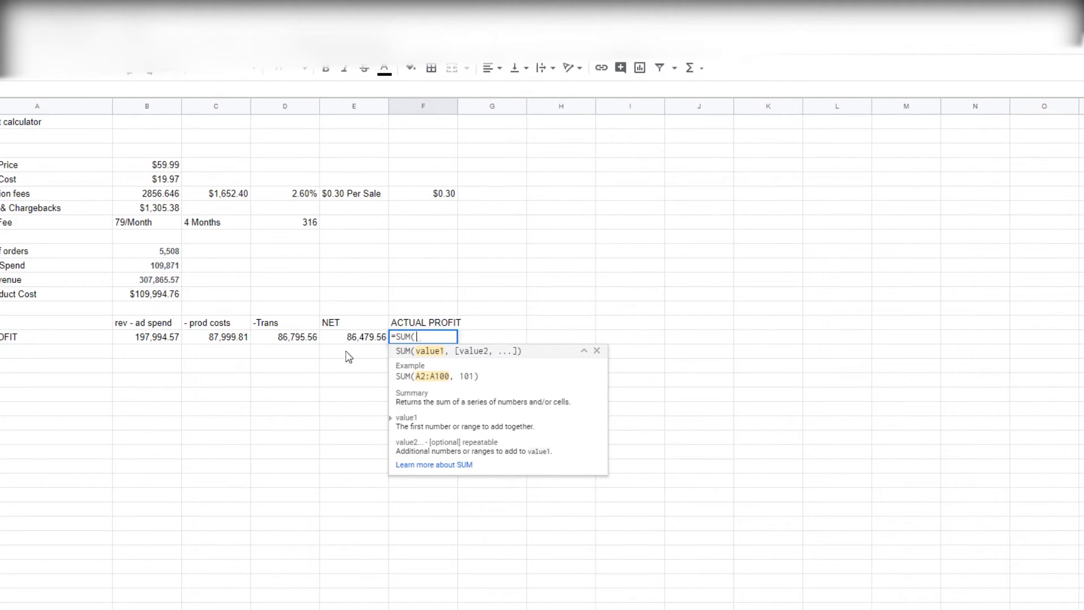
pyautogui.click(353, 337)
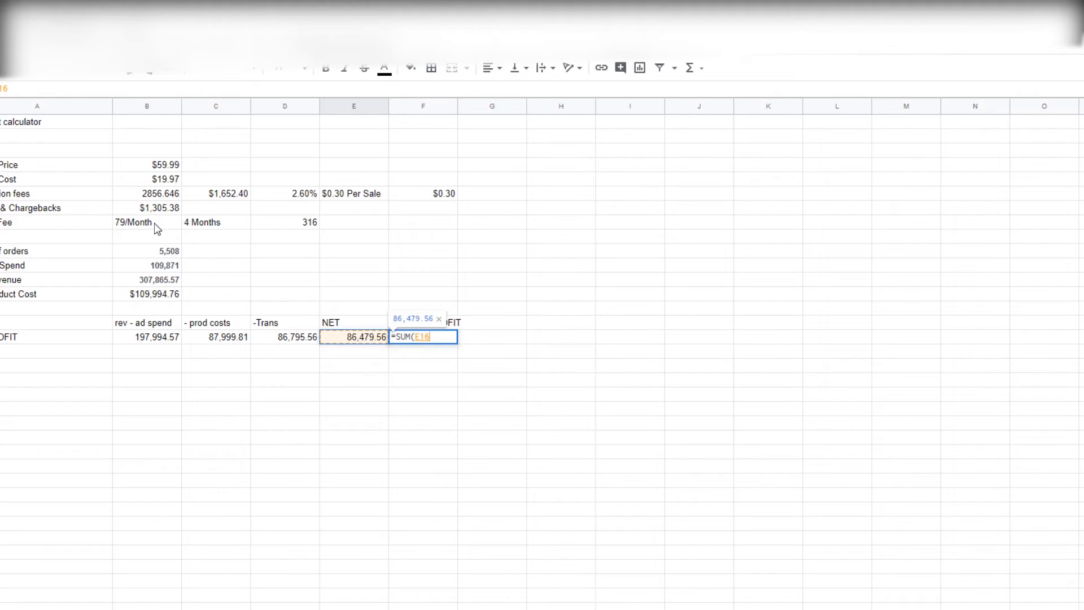
pyautogui.click(147, 207)
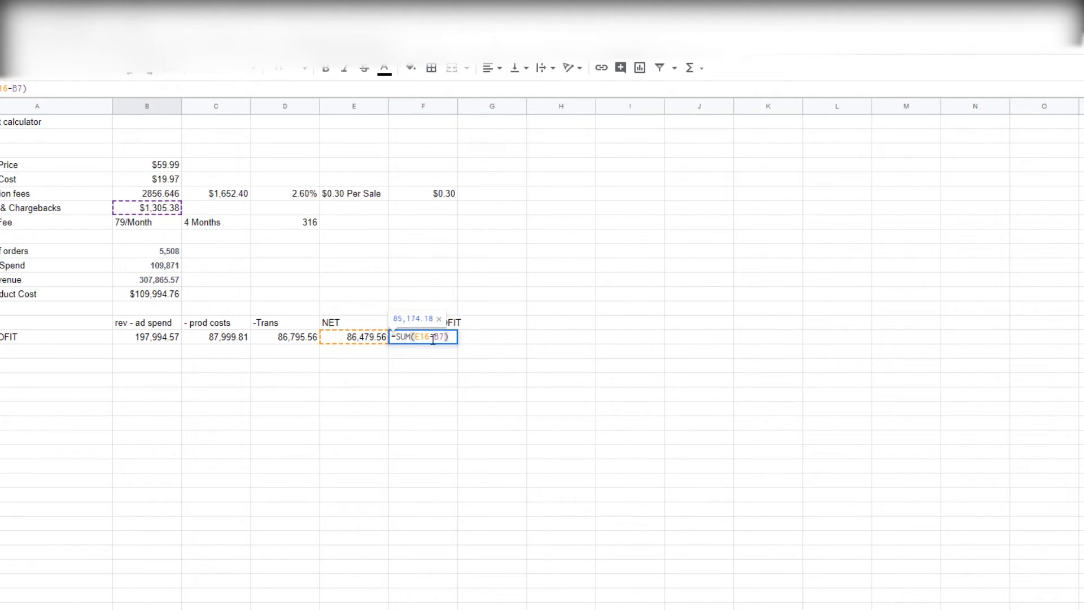
pyautogui.press('Enter')
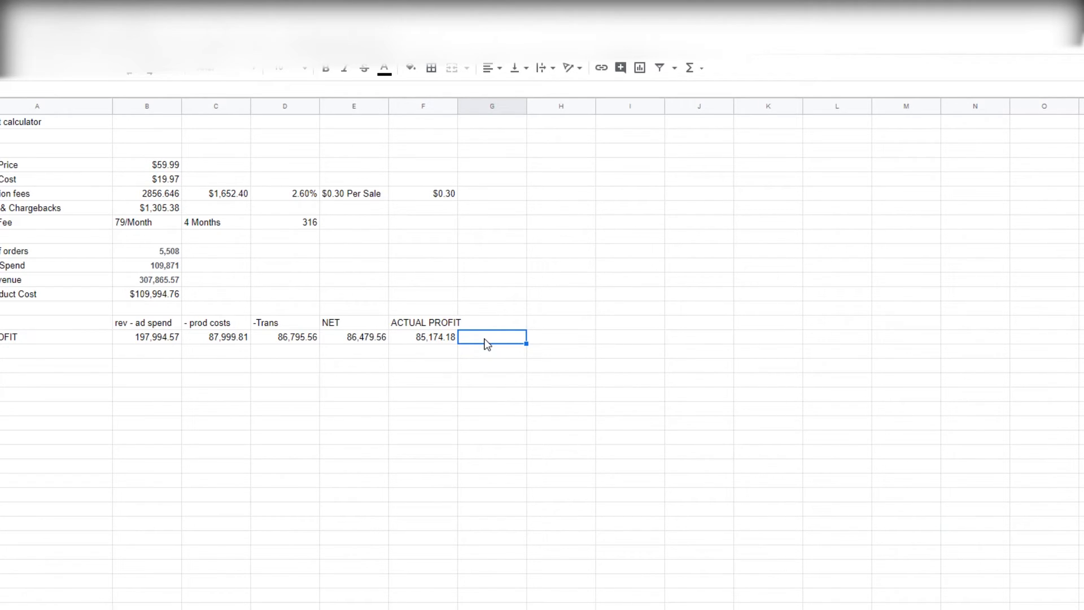
pyautogui.click(147, 179)
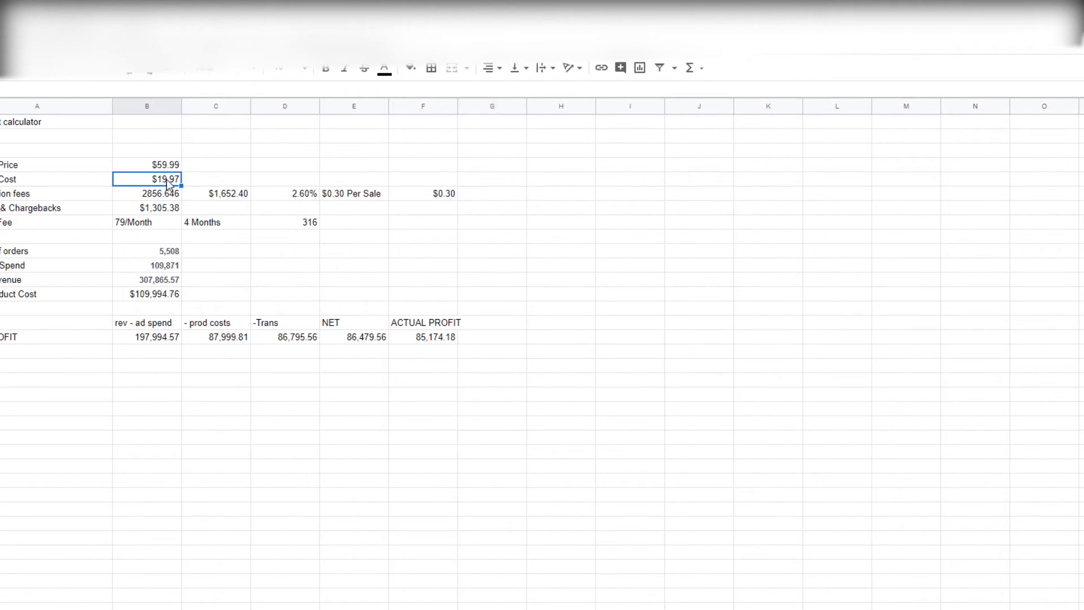